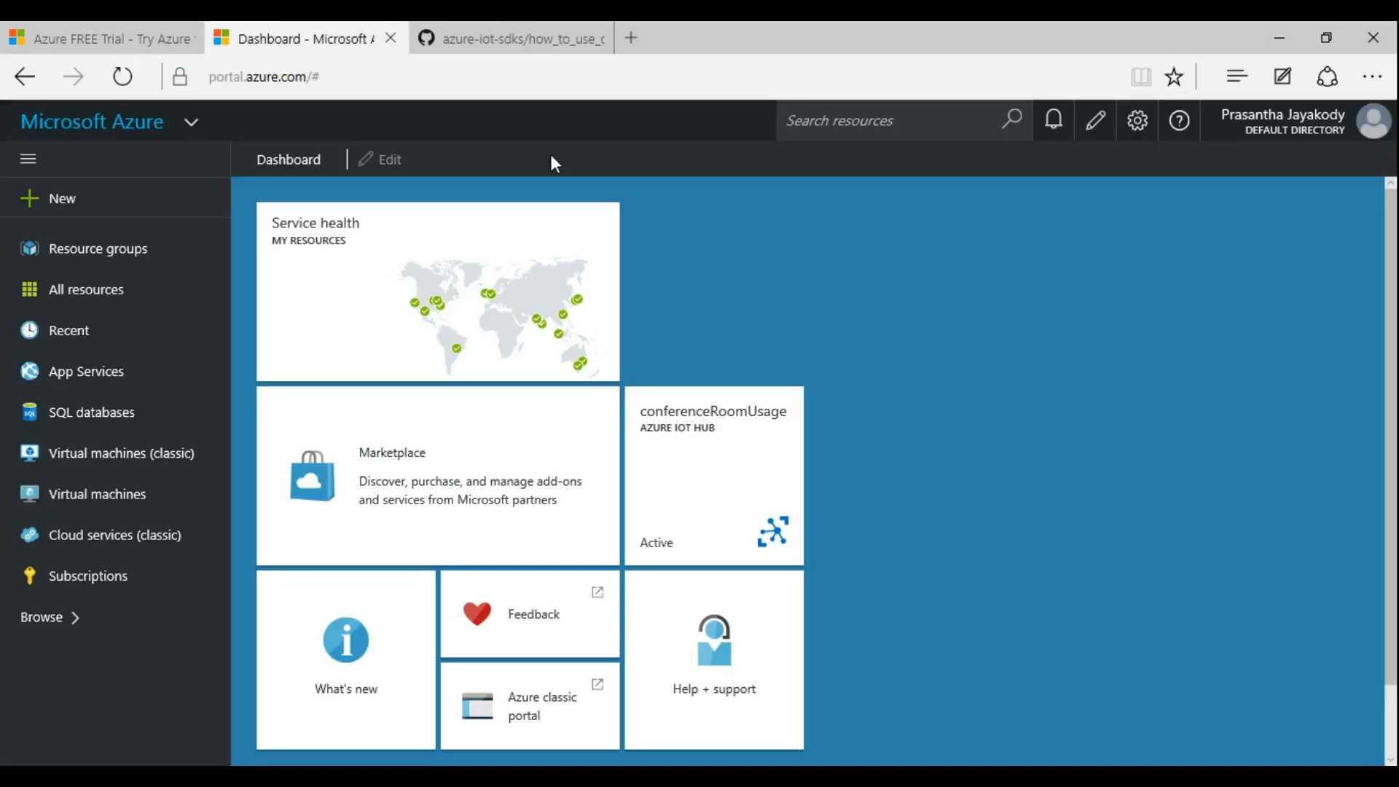
{"action": "mouse_move", "coordinate": [783, 297]}
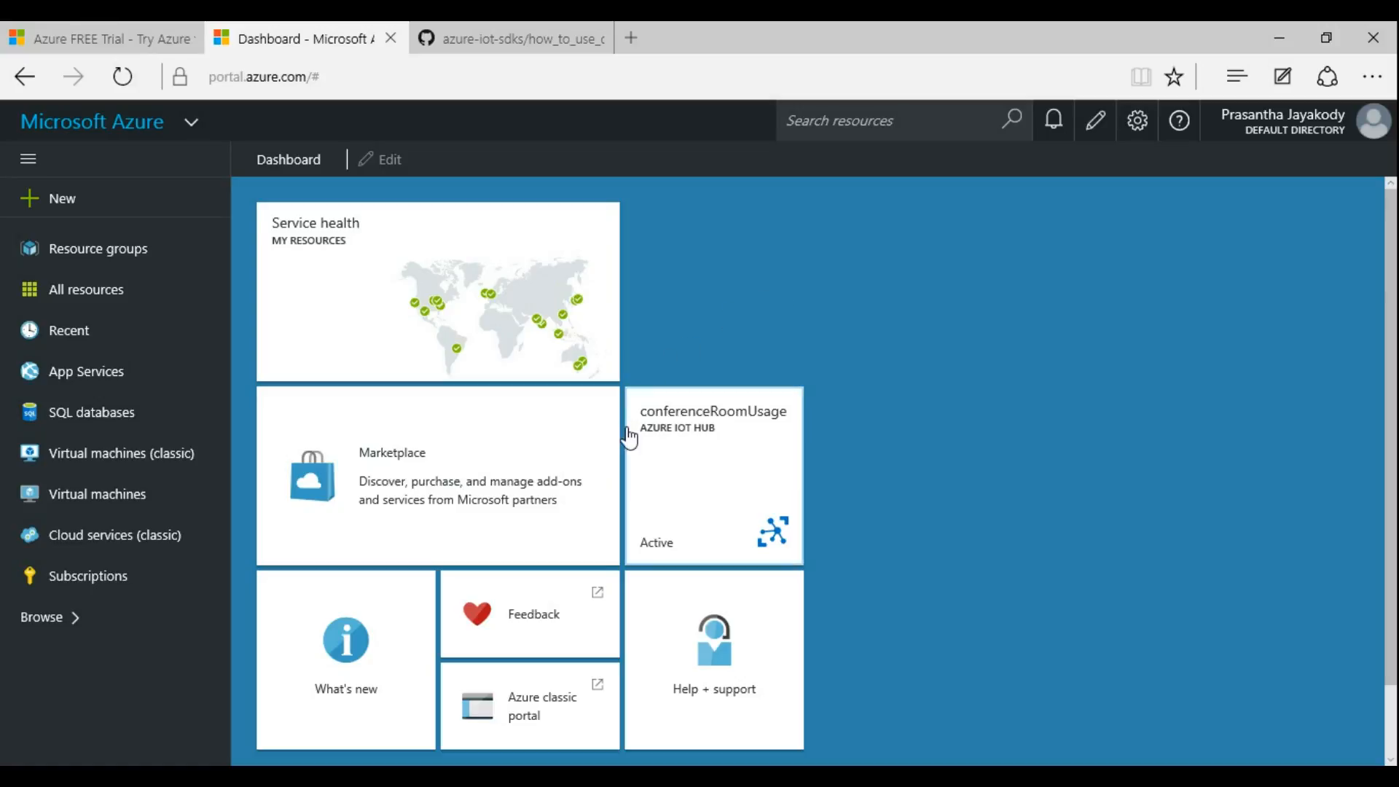
{"action": "mouse_move", "coordinate": [706, 467]}
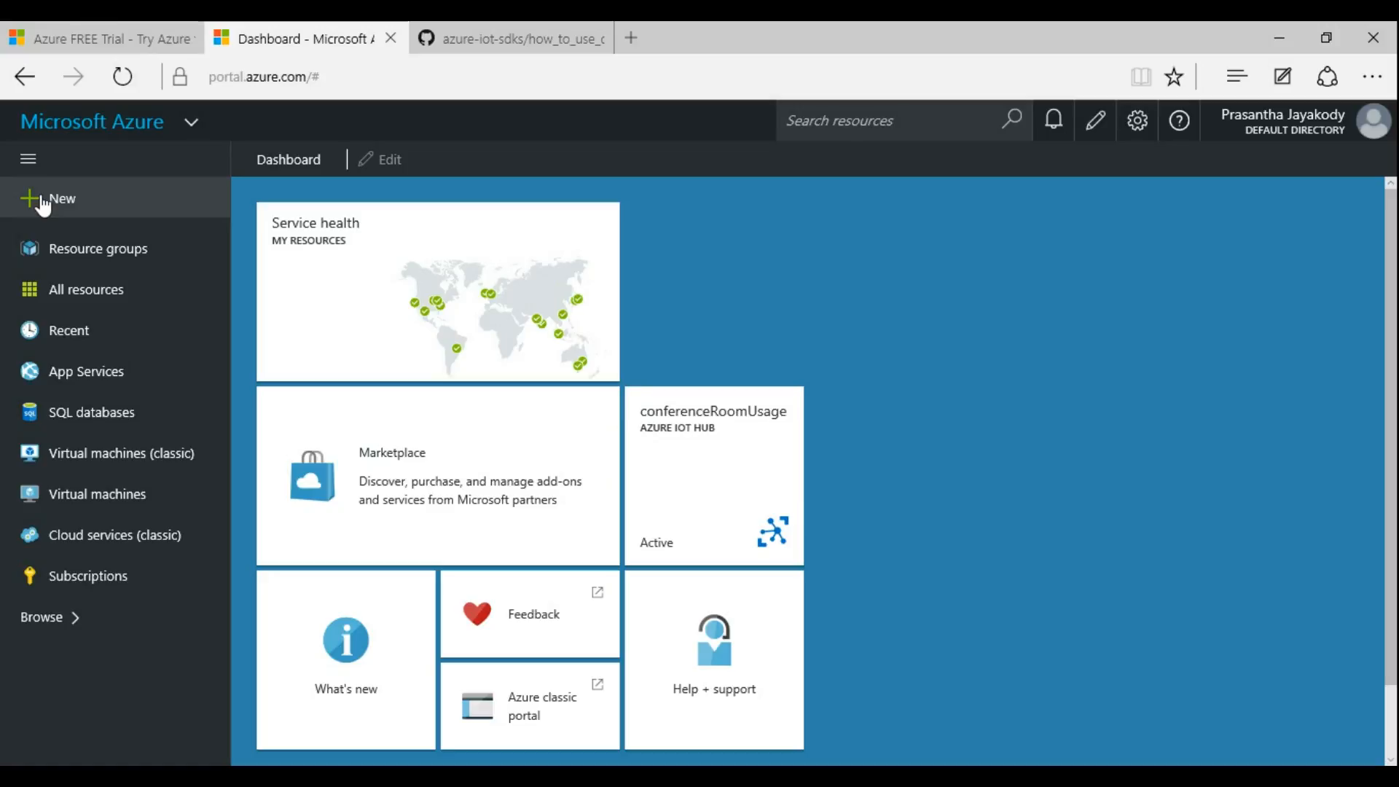
Begin a new Azure IoT Hub from the Internet of Things offerings and name it confroom.
{"action": "left_click", "coordinate": [50, 198]}
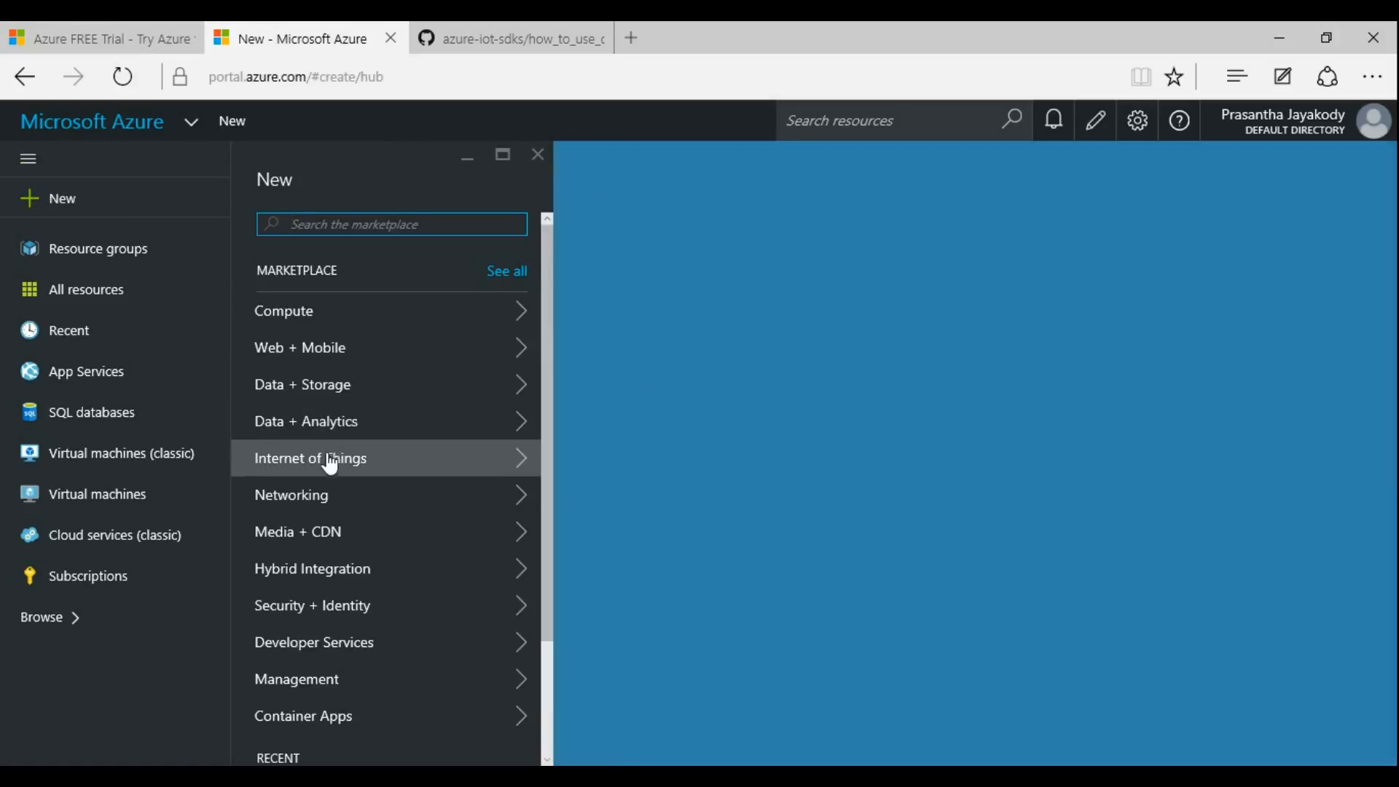
{"action": "left_click", "coordinate": [311, 457]}
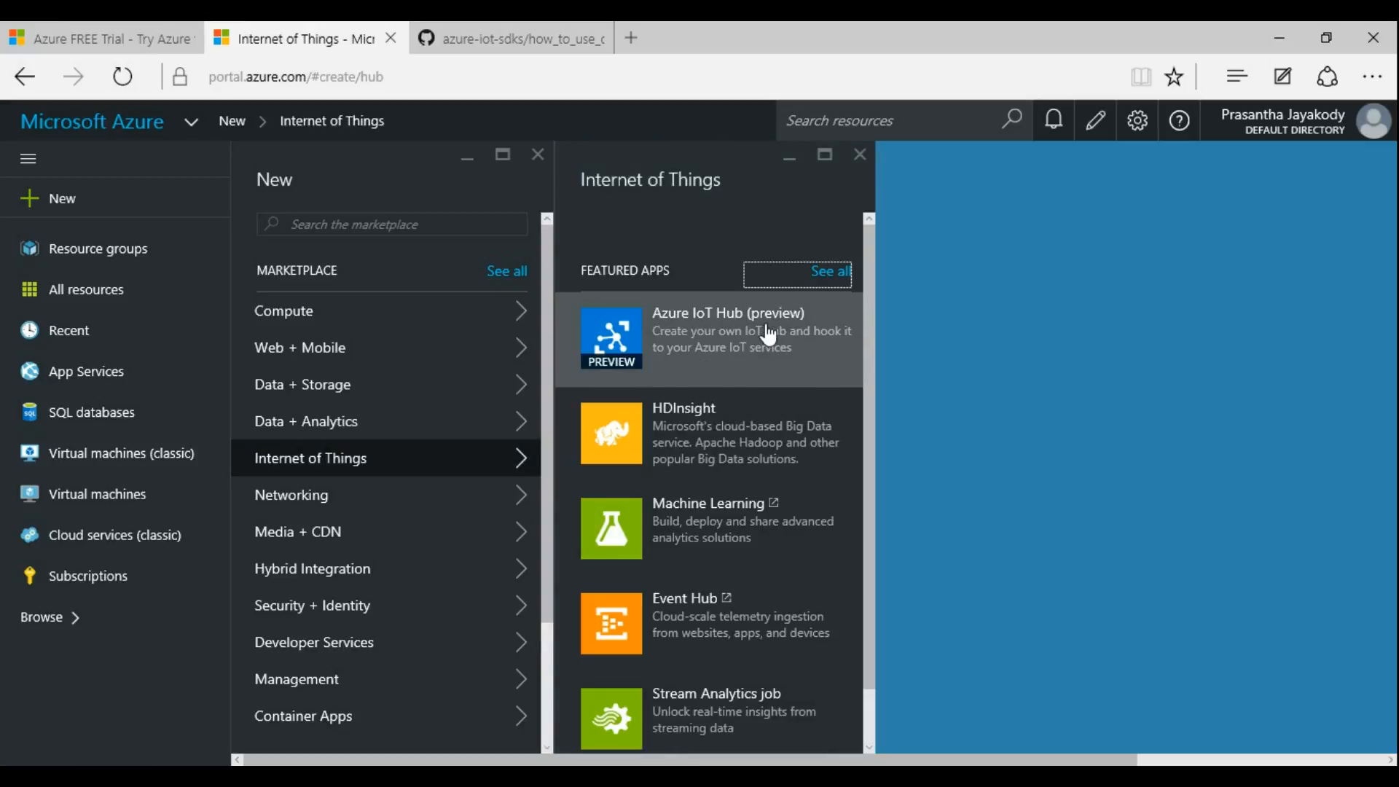
{"action": "left_click", "coordinate": [709, 336]}
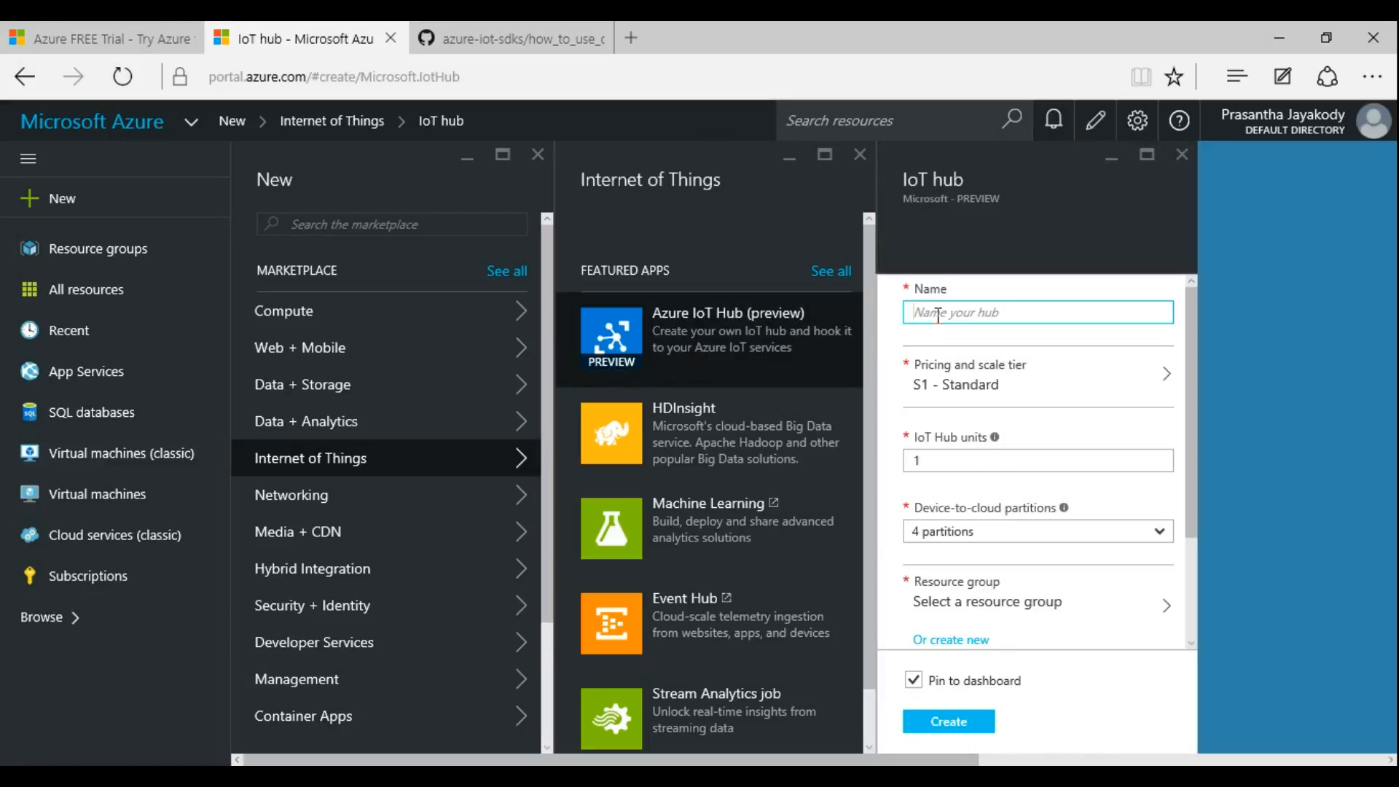
{"action": "type", "text": "confroom"}
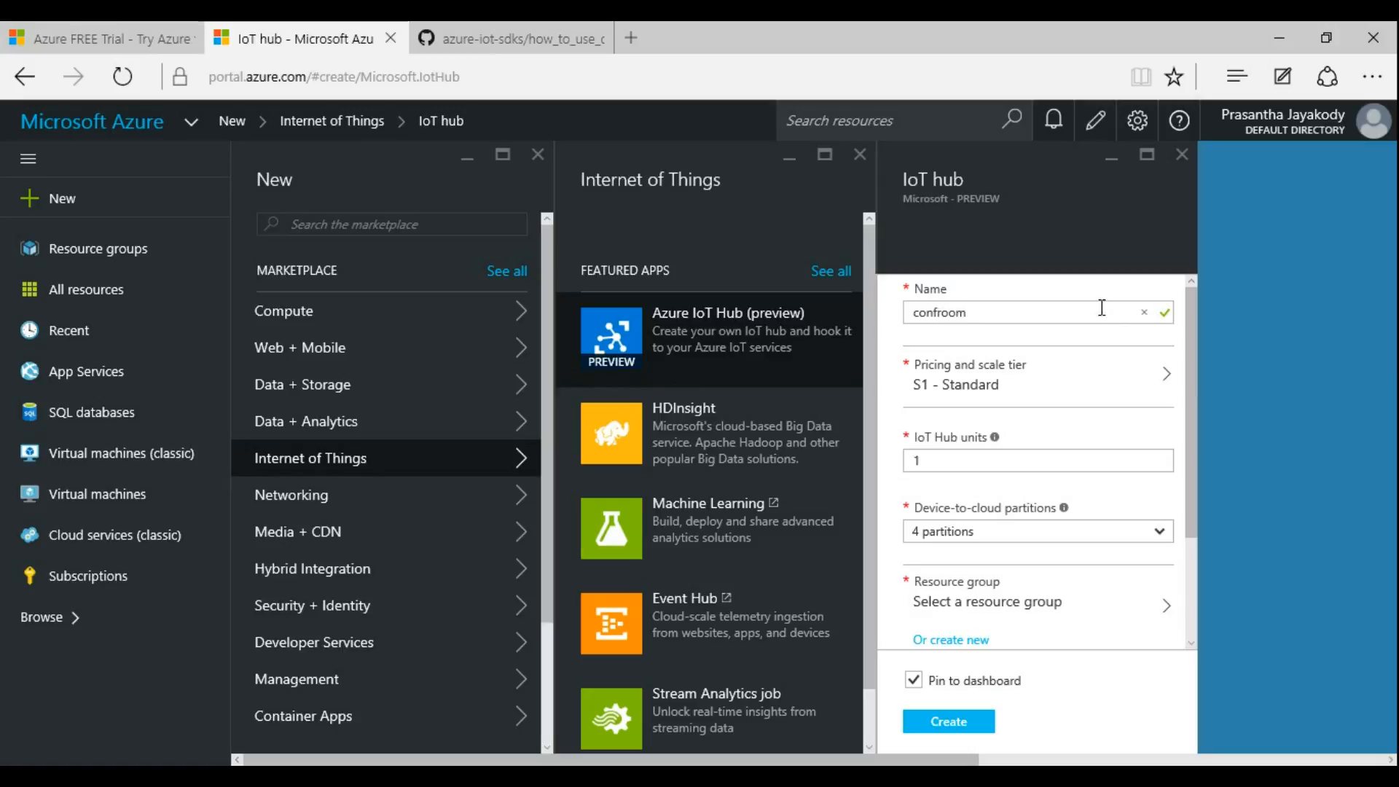
{"action": "mouse_move", "coordinate": [1178, 382]}
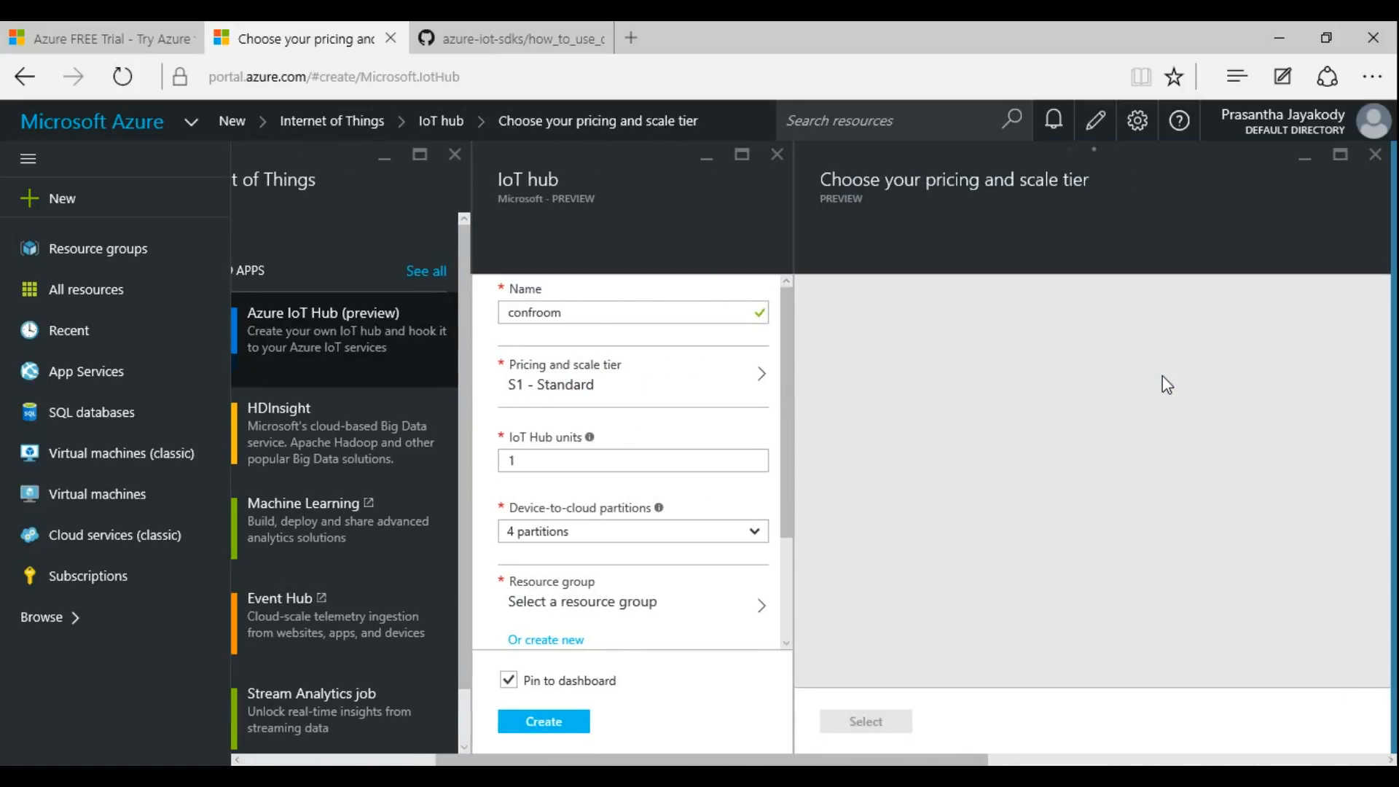
Bring up the pricing and scale tier choices: S1, S2 Standard and the unavailable F1 Free.
{"action": "left_click", "coordinate": [631, 375]}
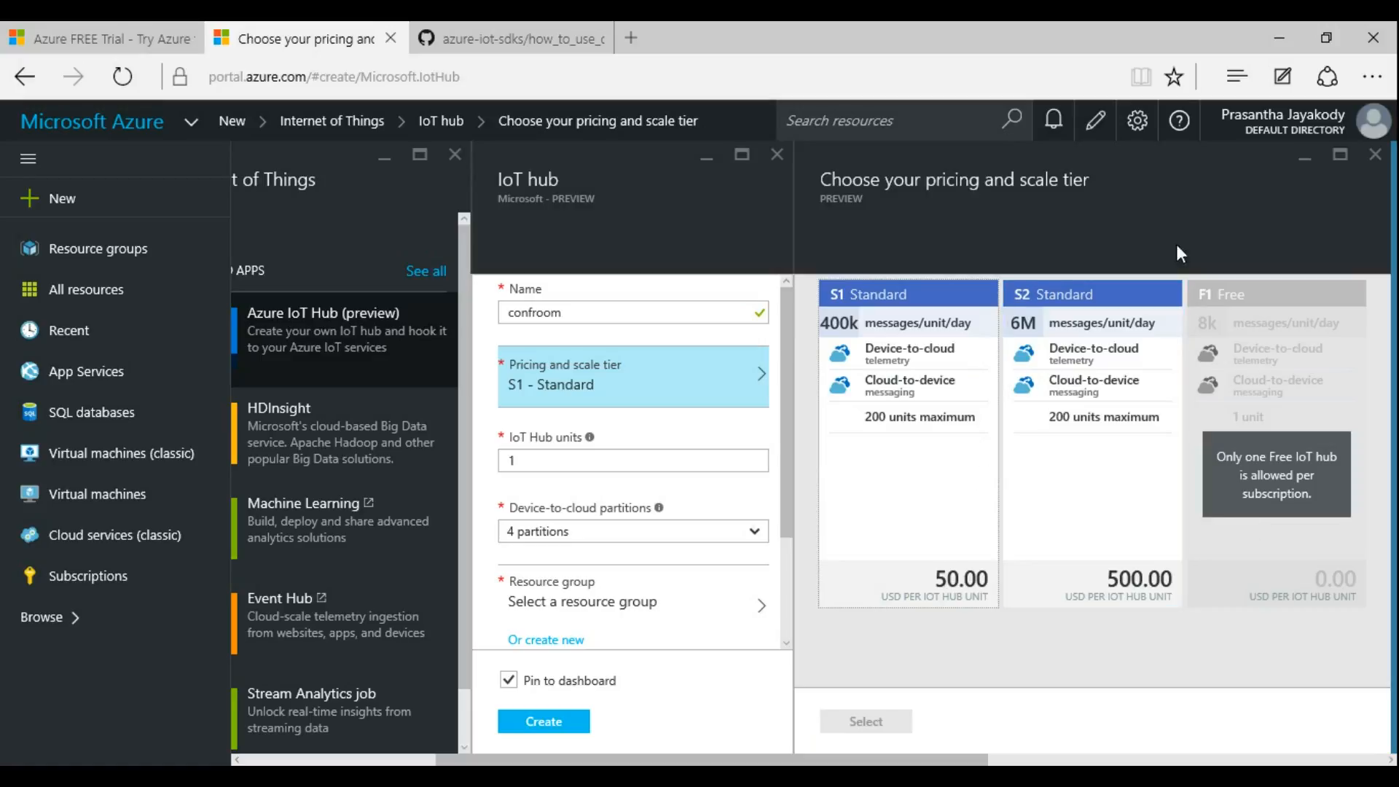
Cancel the confroom hub, confirm discarding its settings, and close the Internet of Things listing.
{"action": "left_click", "coordinate": [863, 722]}
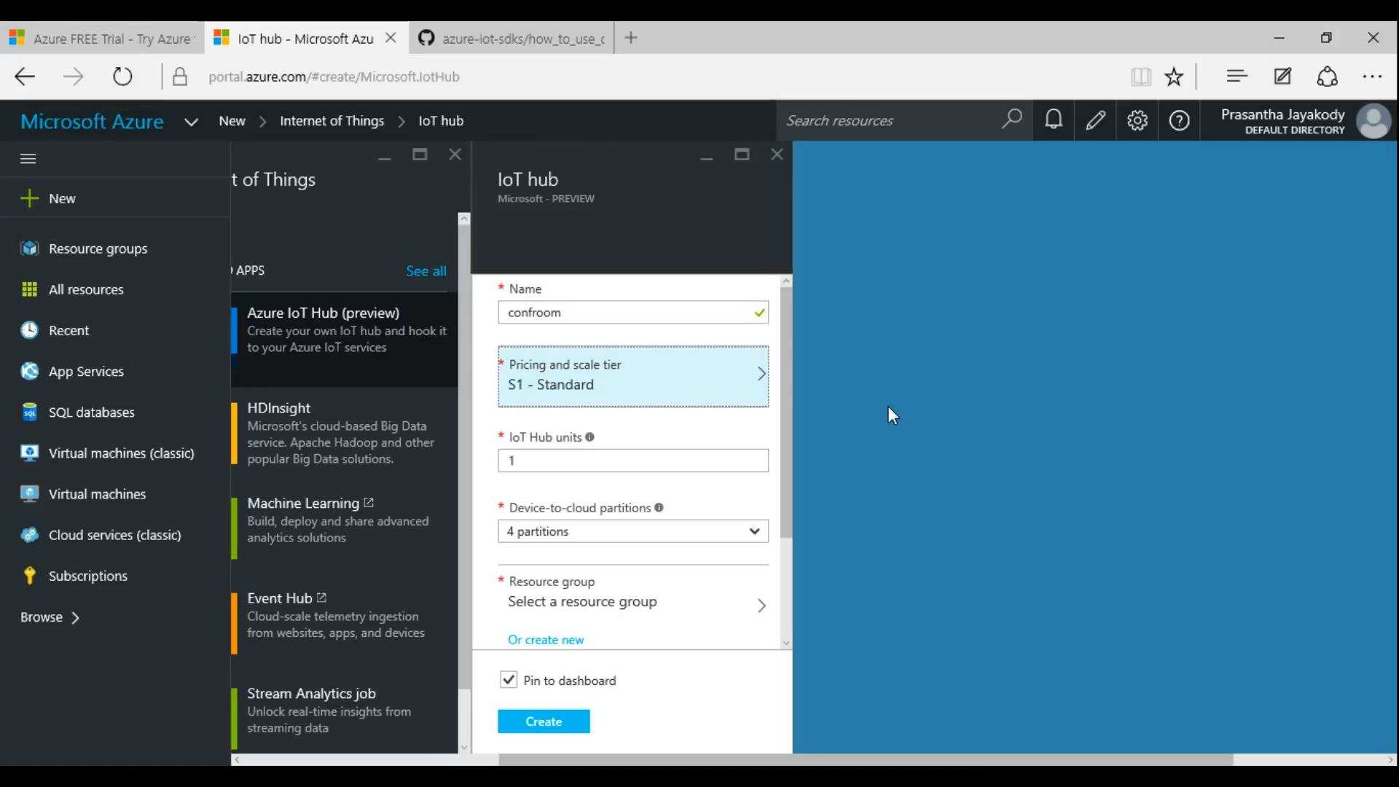
{"action": "mouse_move", "coordinate": [765, 482]}
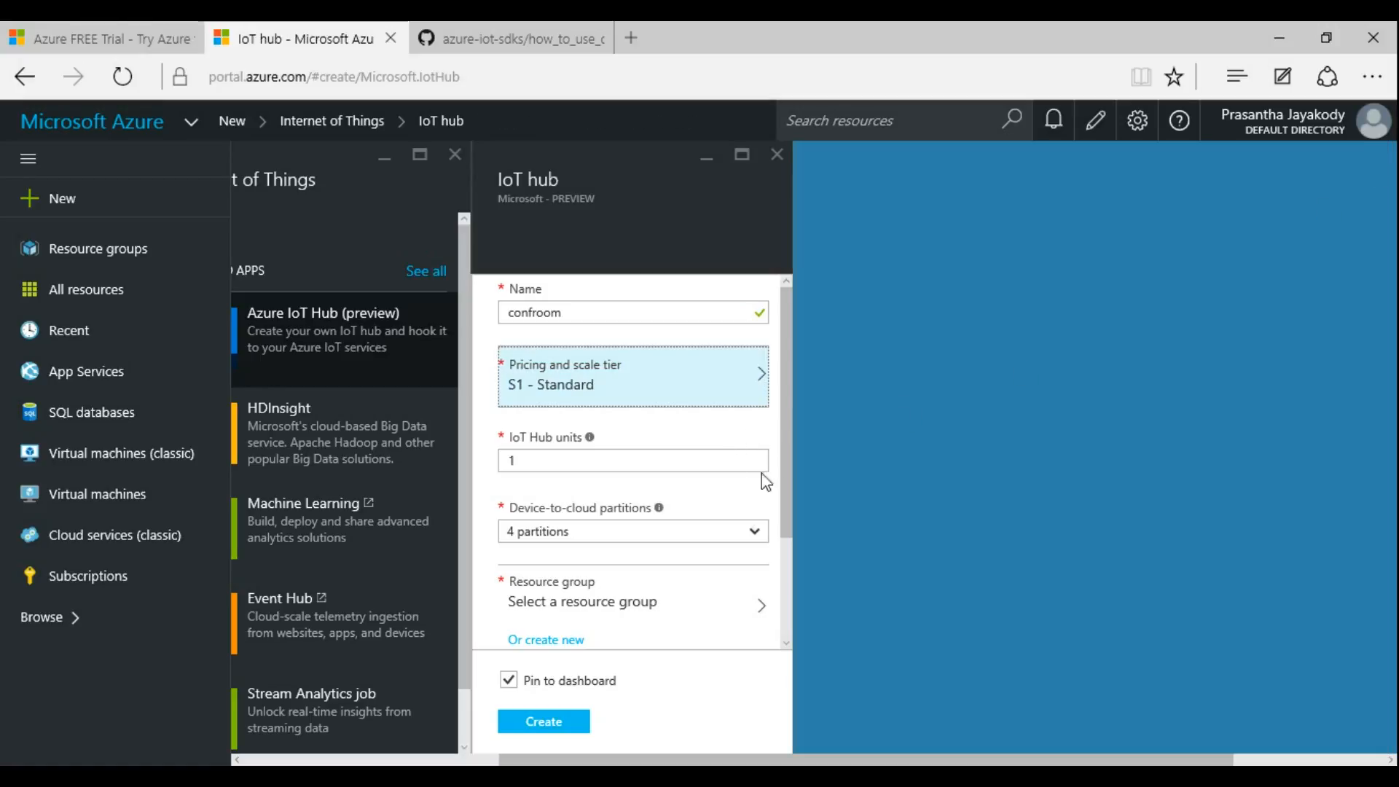
{"action": "scroll", "scroll_direction": "down", "scroll_amount": 3}
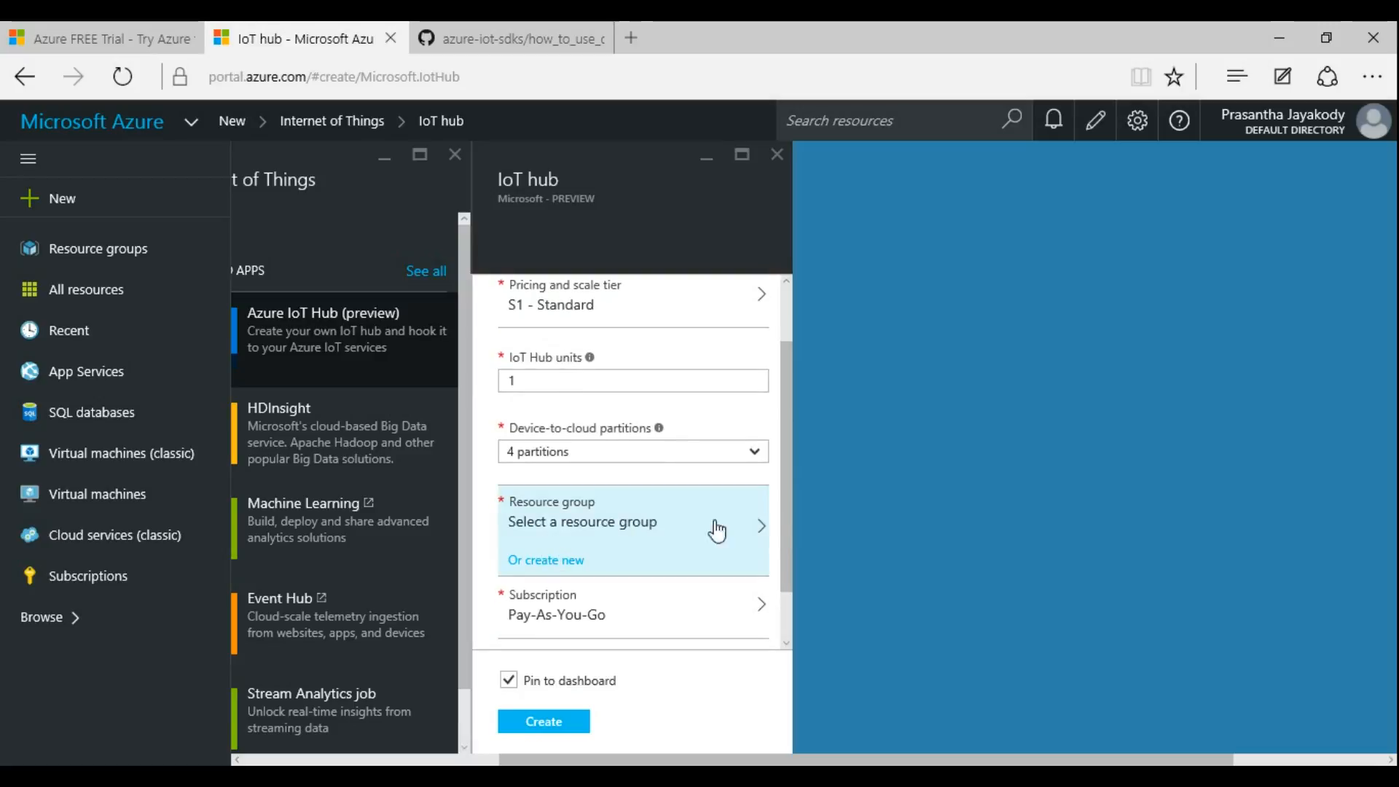
{"action": "scroll", "scroll_direction": "down", "scroll_amount": 3}
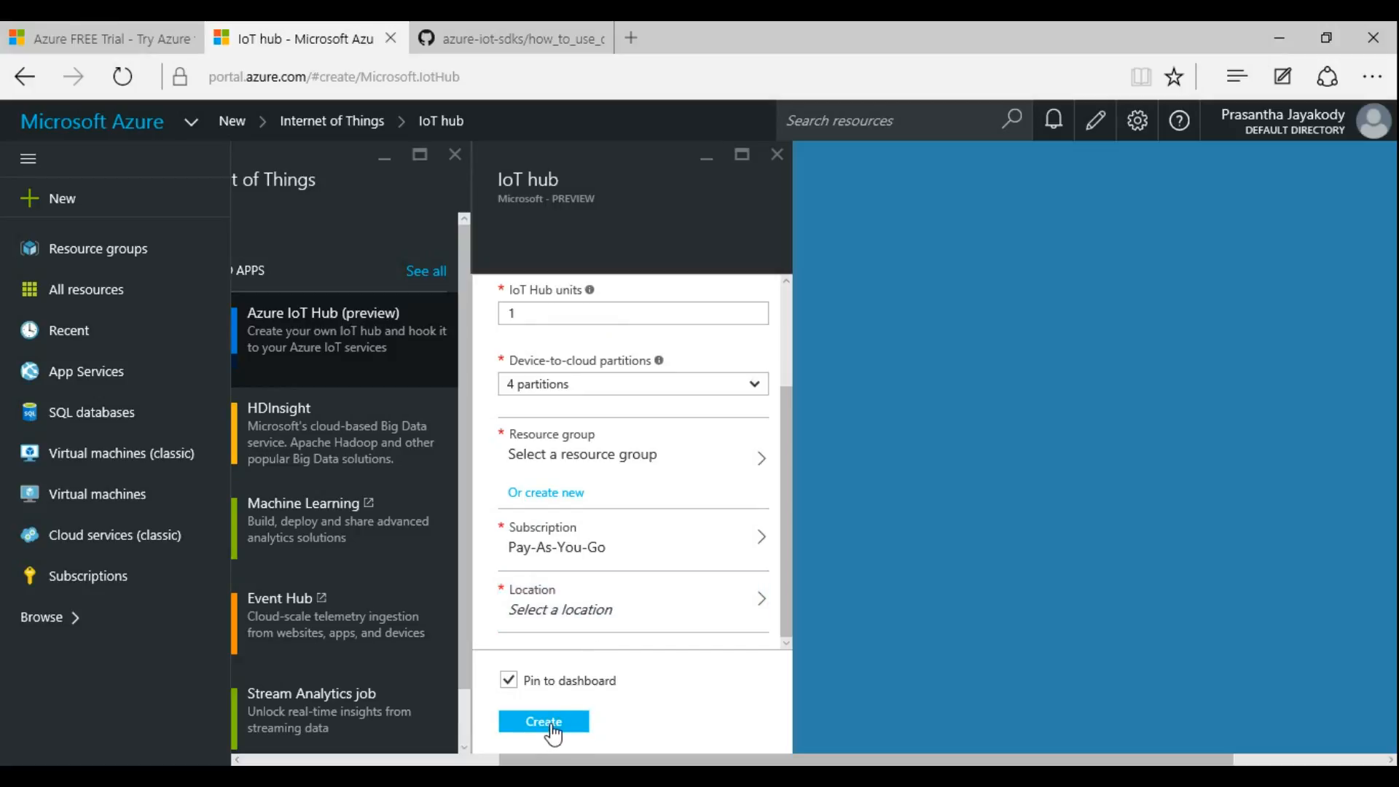
{"action": "mouse_move", "coordinate": [753, 280]}
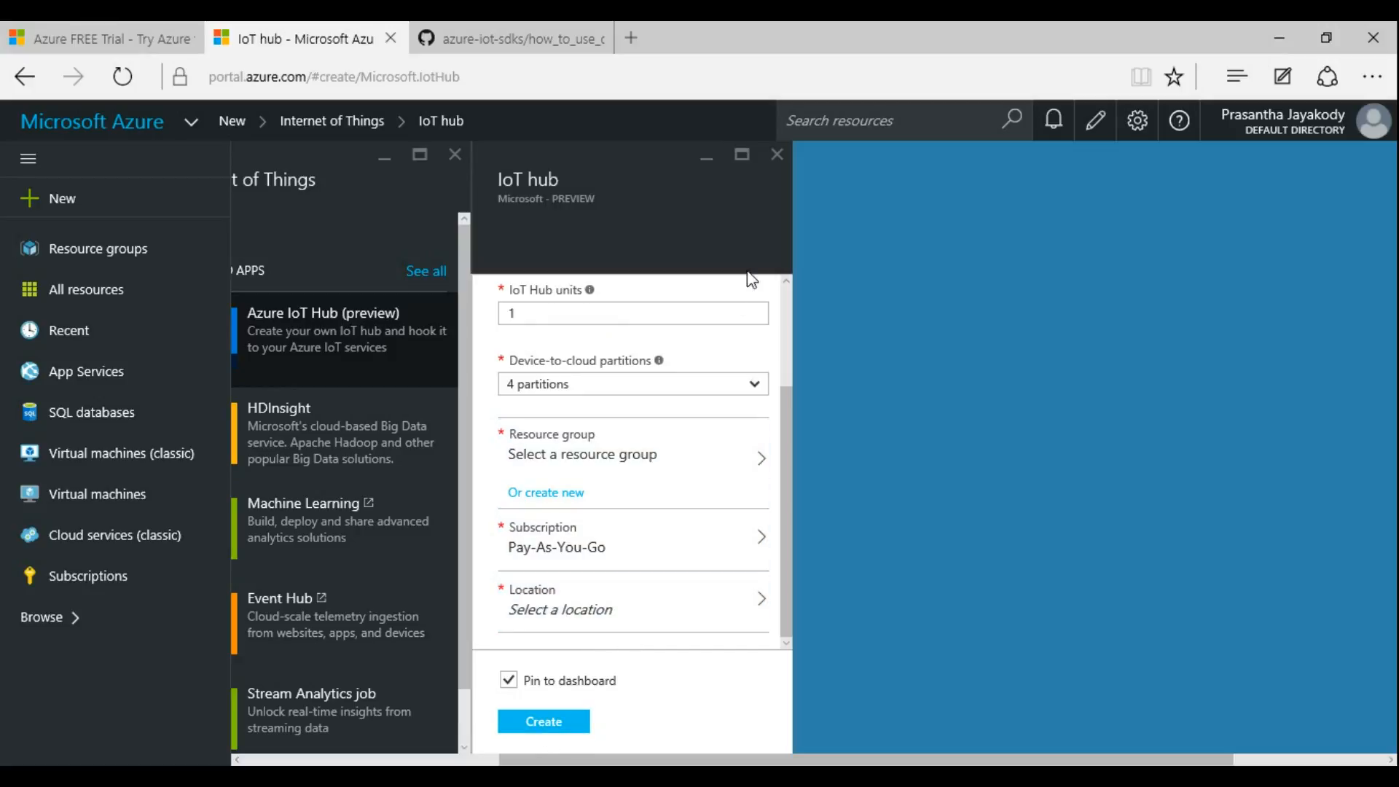
{"action": "left_click", "coordinate": [775, 153]}
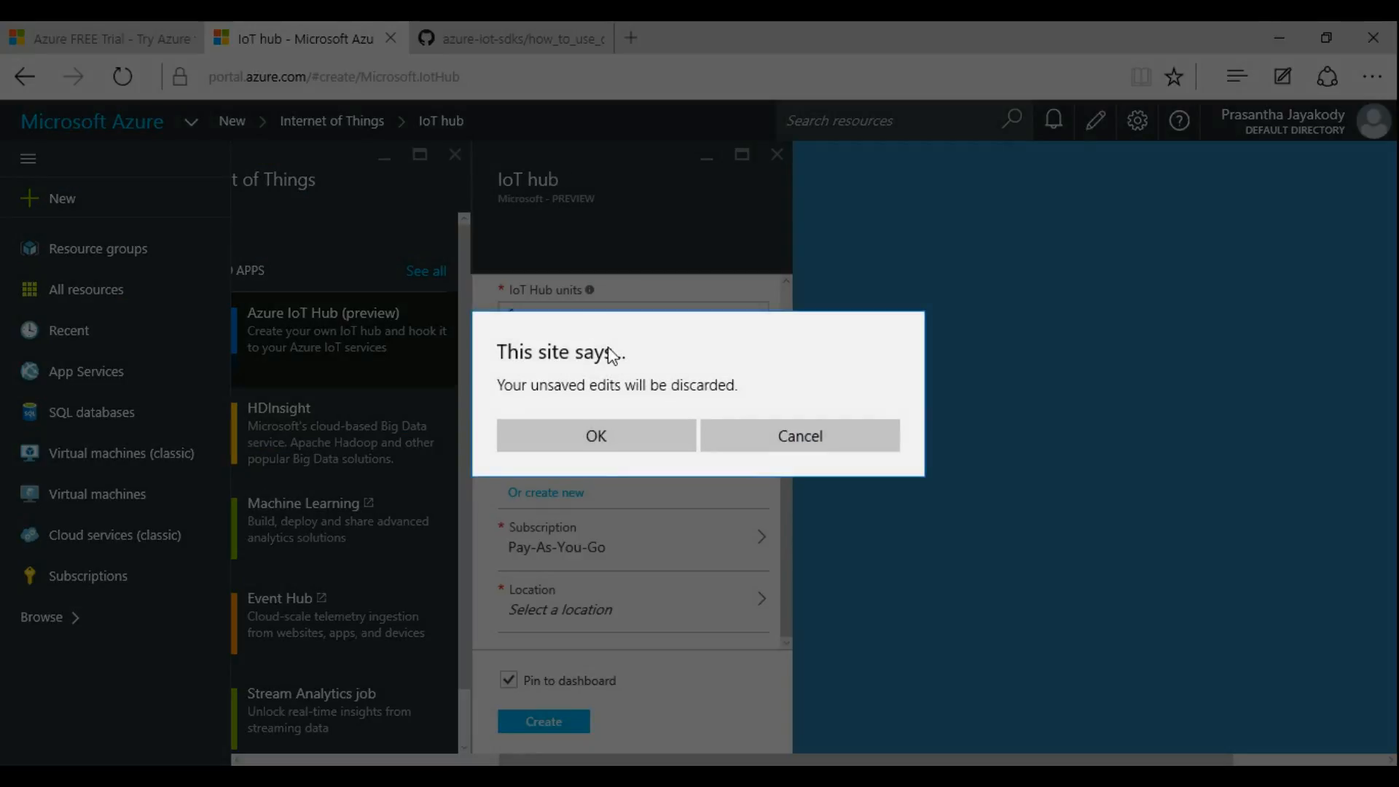
{"action": "left_click", "coordinate": [595, 435]}
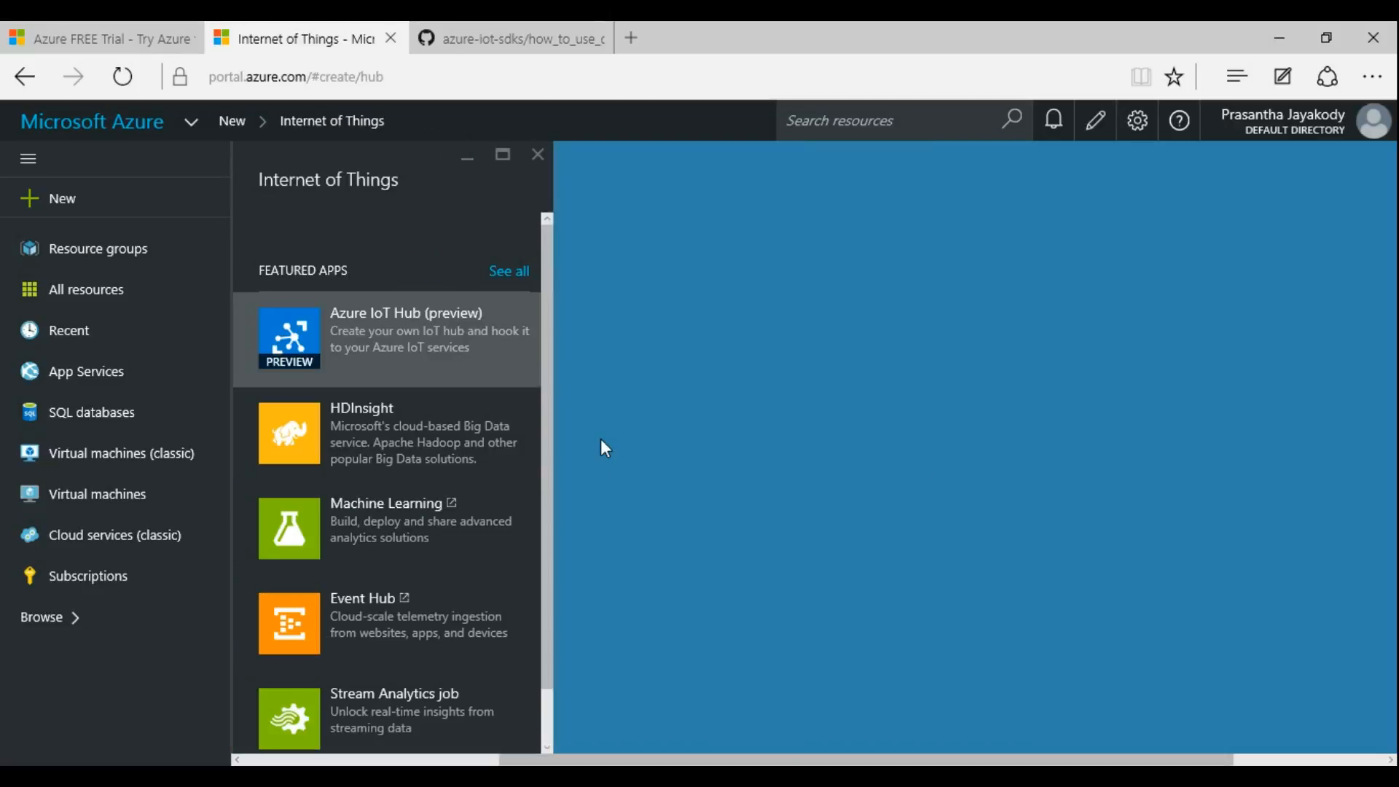
{"action": "left_click", "coordinate": [538, 153]}
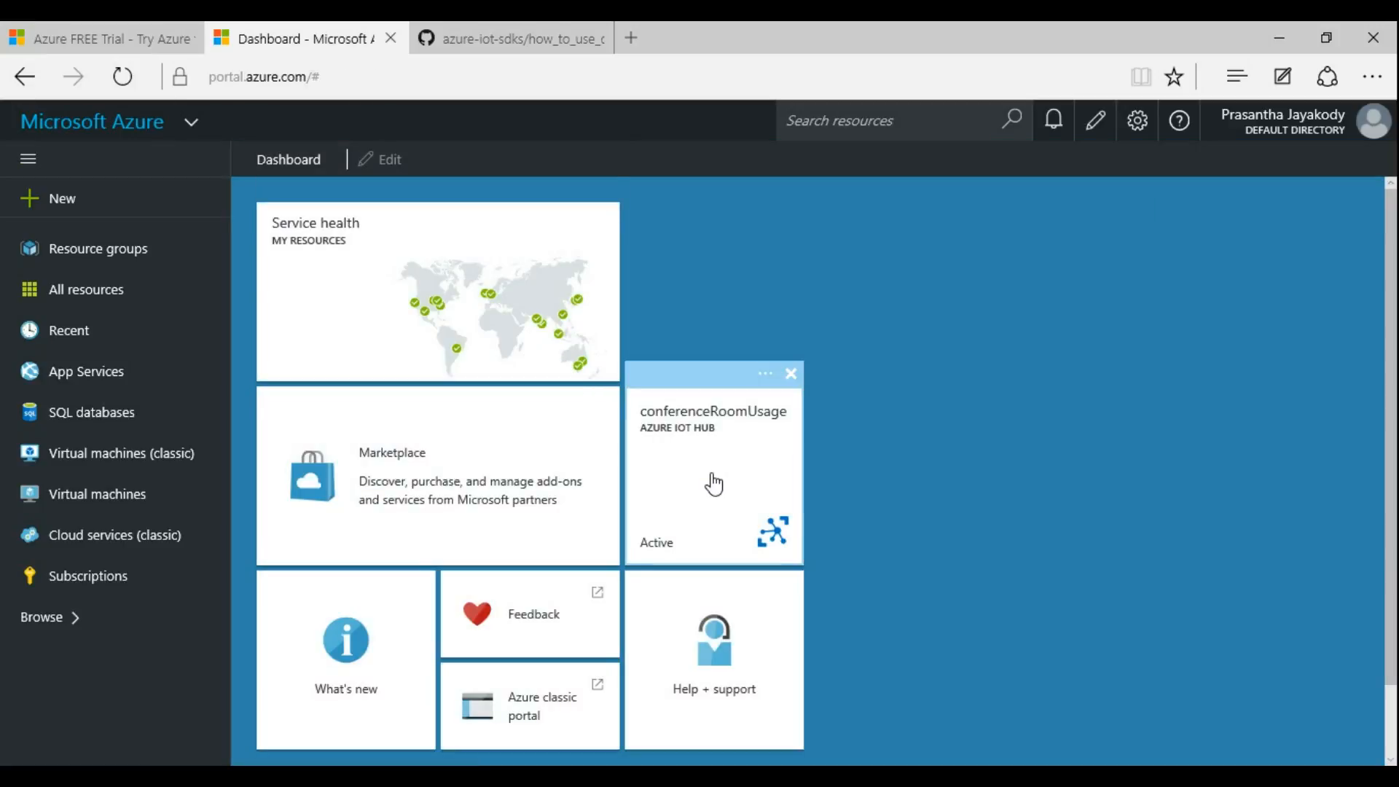
Open the conferenceRoomUsage hub's settings, select its hostname, and reach its shared access policies.
{"action": "left_click", "coordinate": [714, 472]}
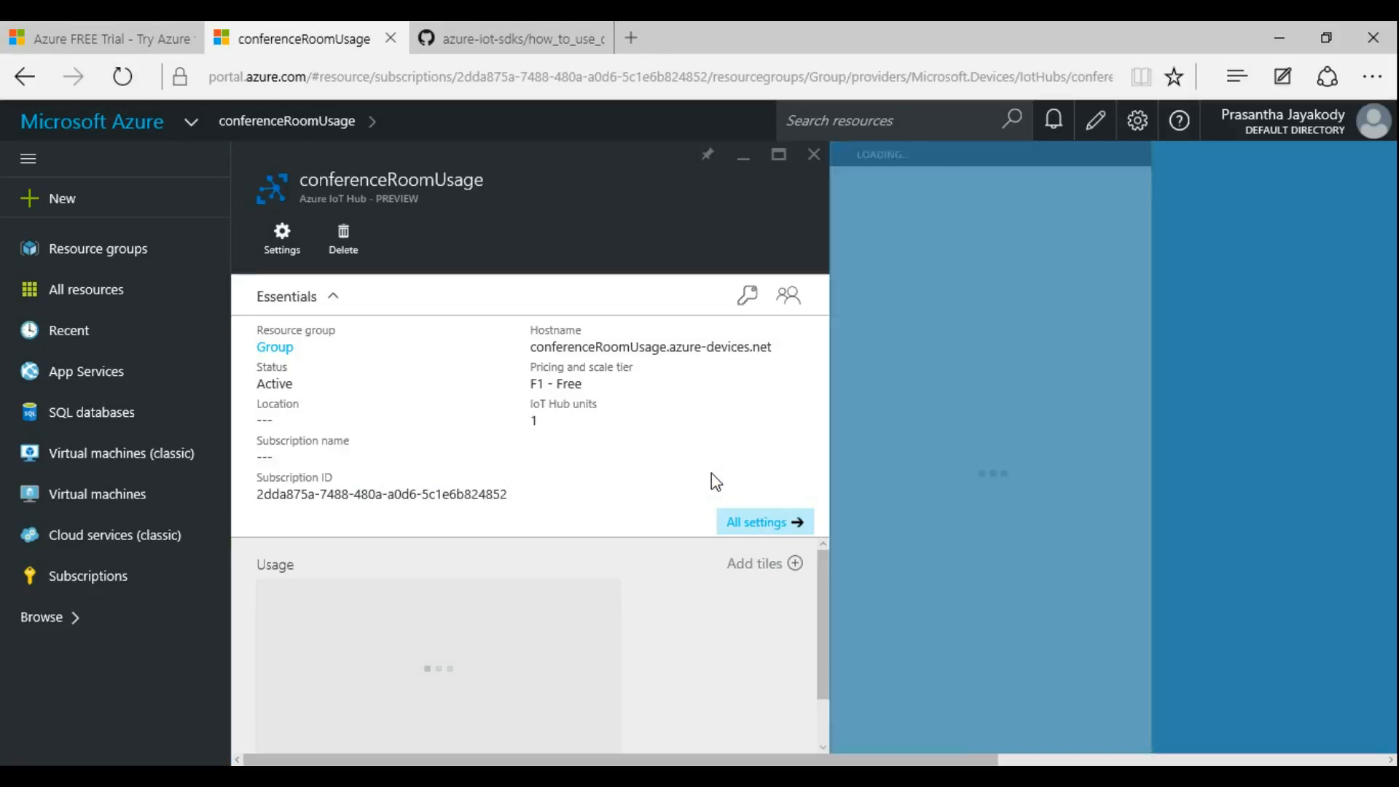
{"action": "left_click", "coordinate": [282, 236]}
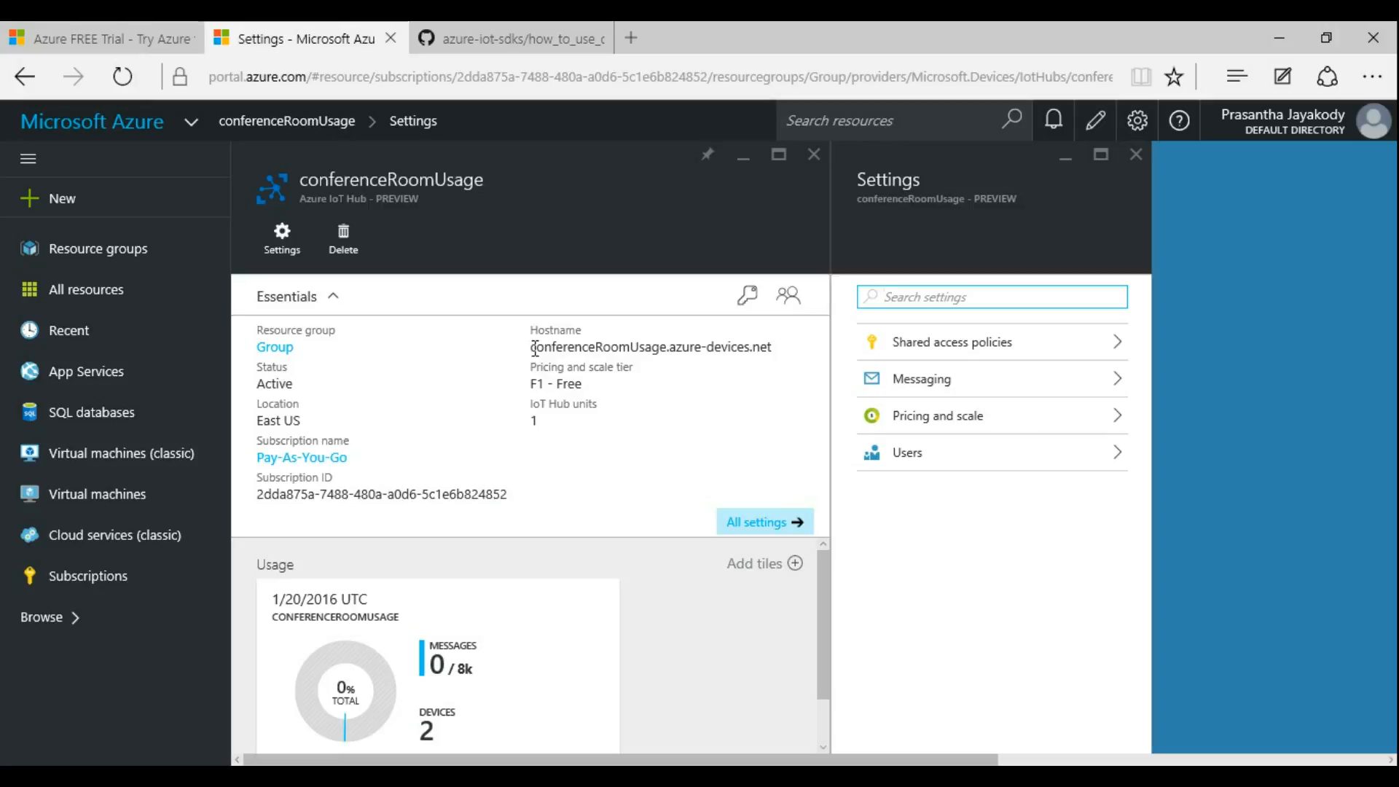
{"action": "double_click", "coordinate": [648, 347]}
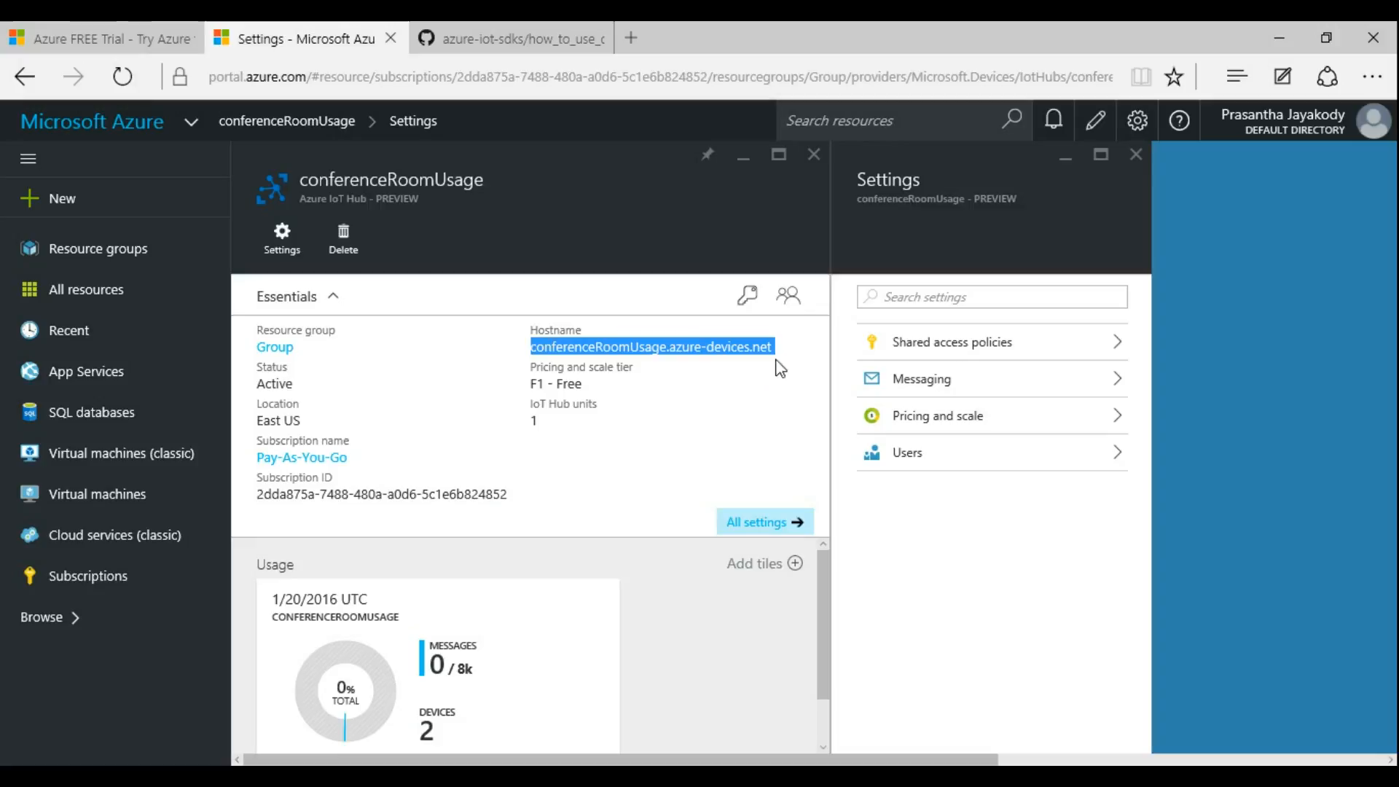
{"action": "mouse_move", "coordinate": [786, 347]}
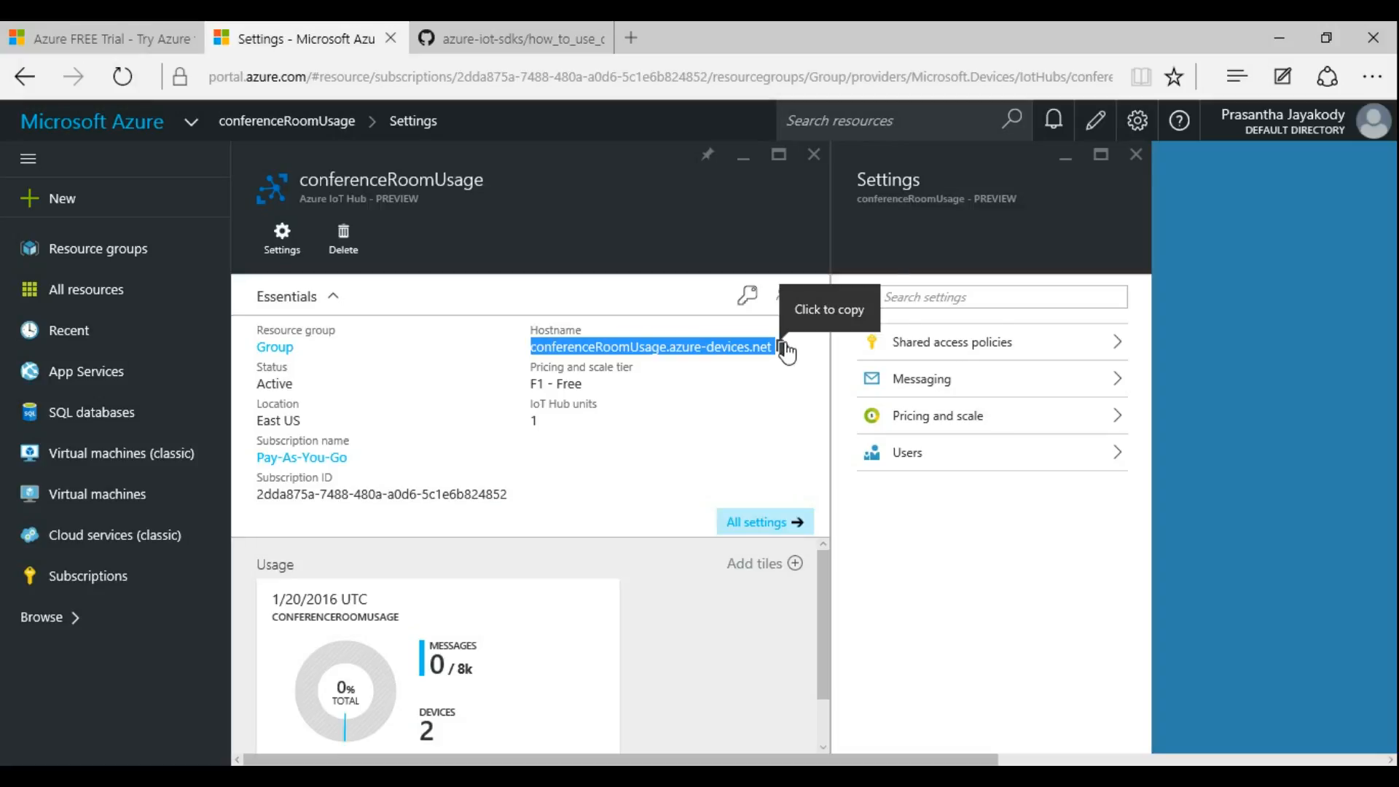
{"action": "mouse_move", "coordinate": [808, 385]}
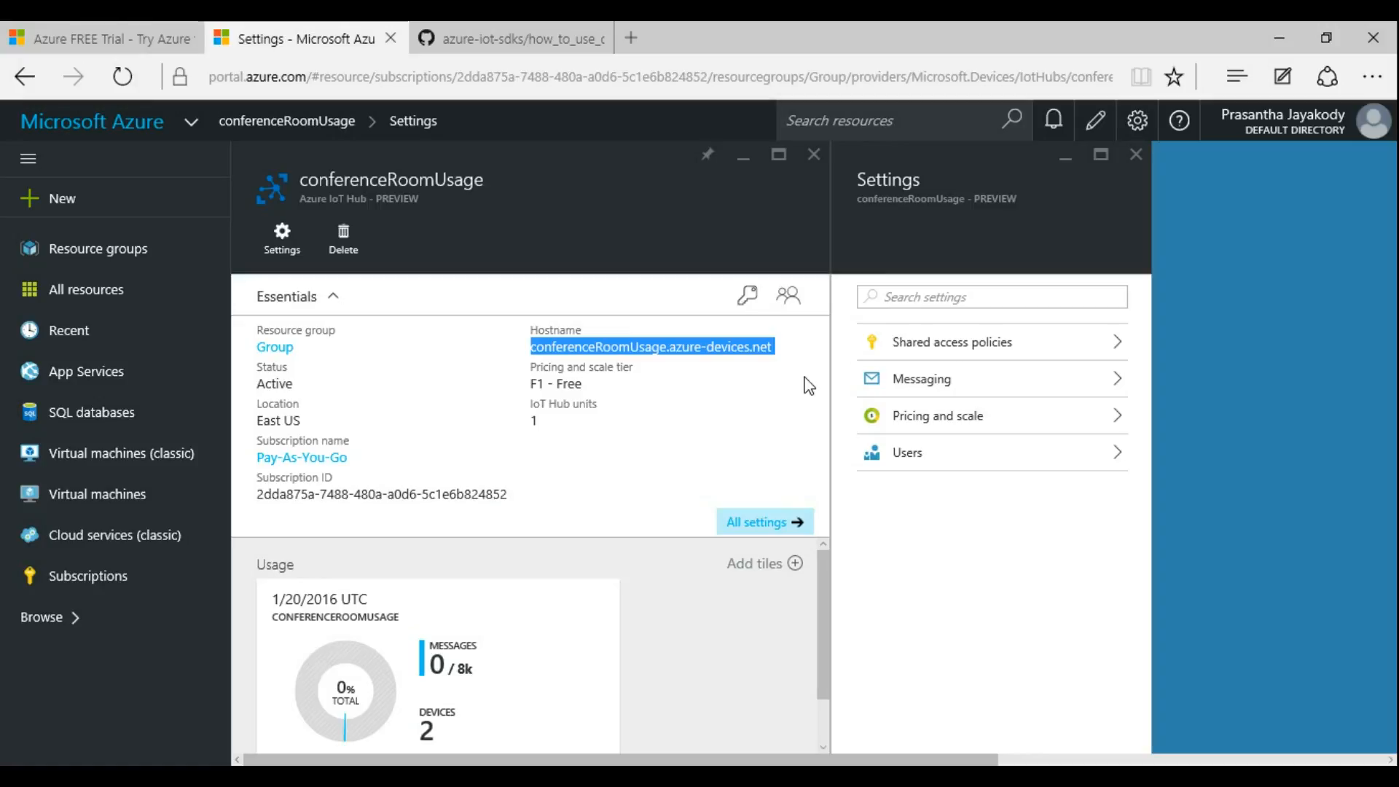
{"action": "mouse_move", "coordinate": [727, 310]}
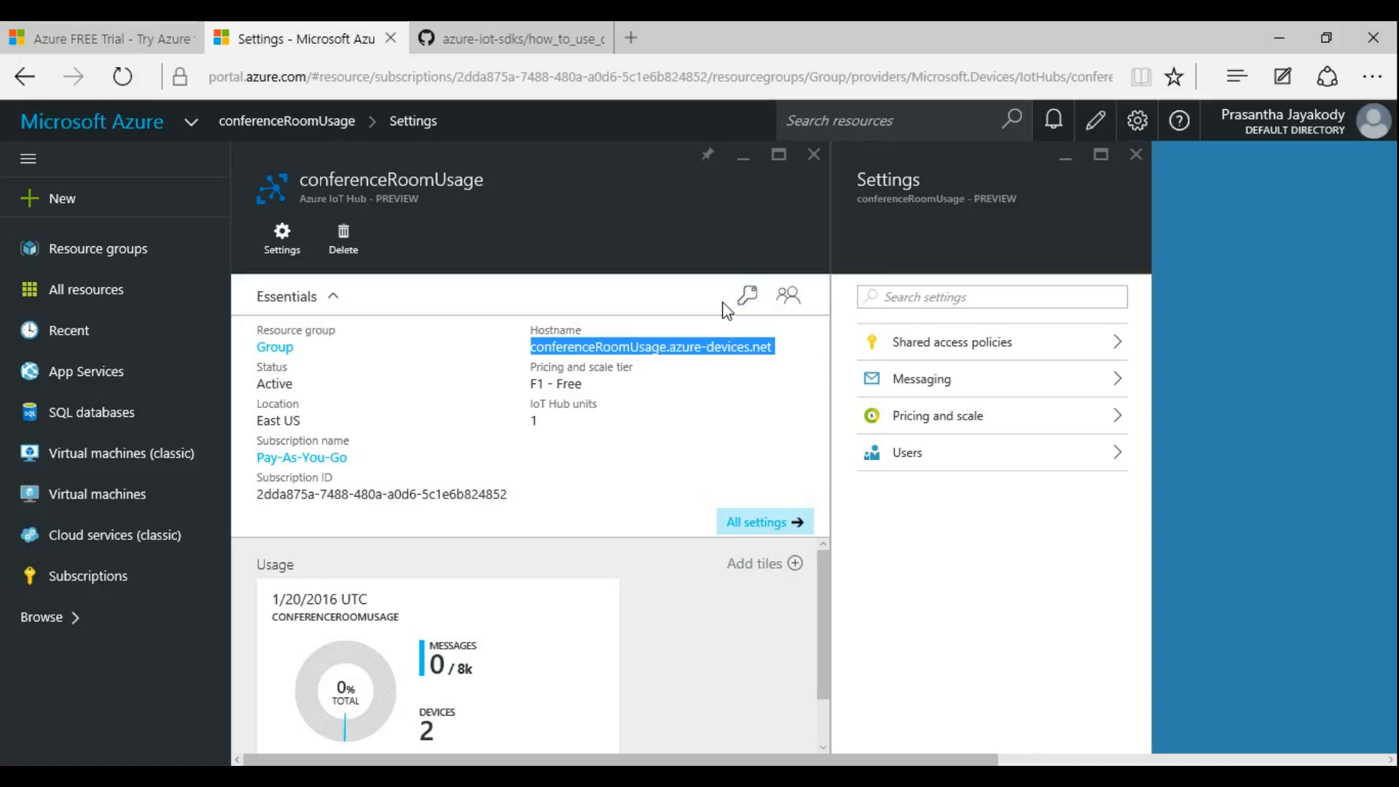
{"action": "left_click", "coordinate": [747, 296]}
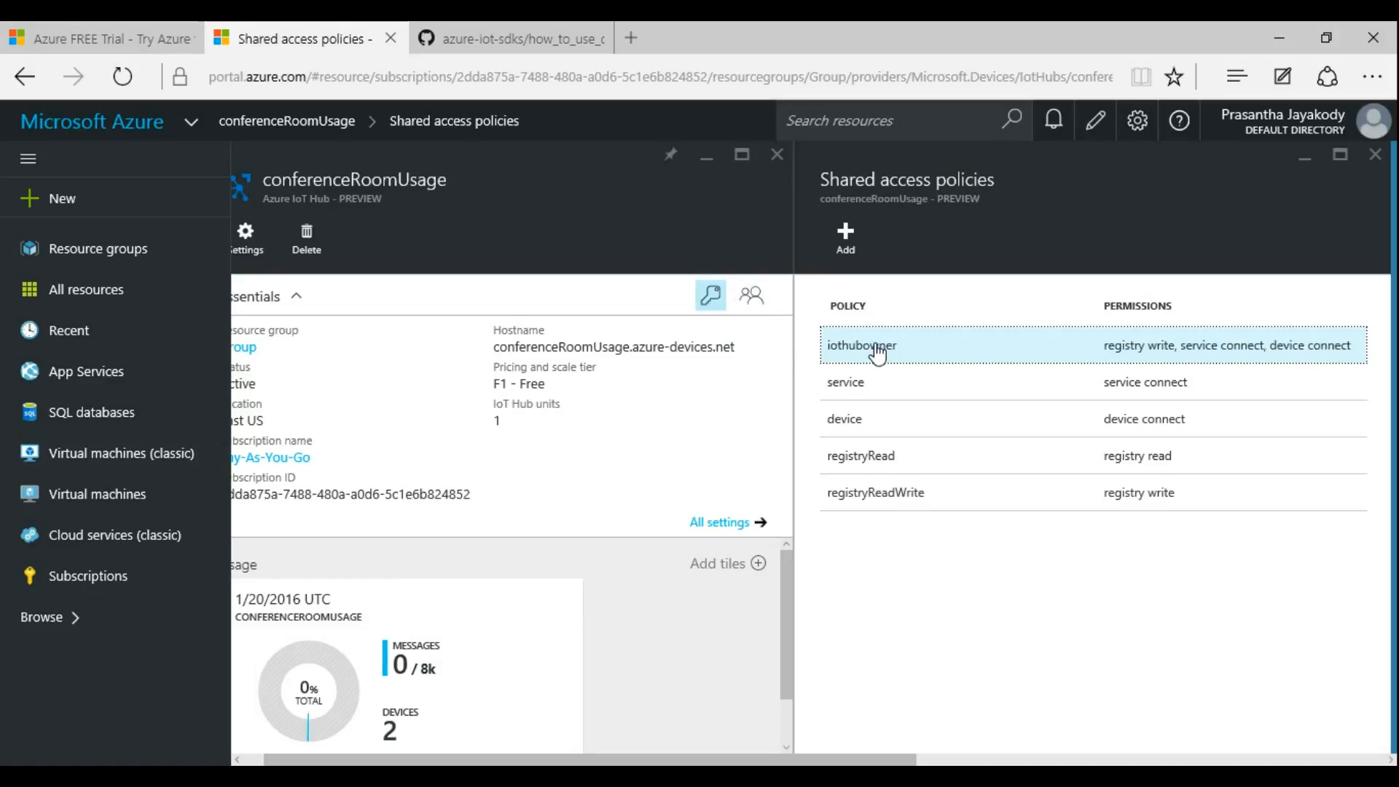
Open the iothubowner policy and copy its primary-key connection string.
{"action": "left_click", "coordinate": [862, 346]}
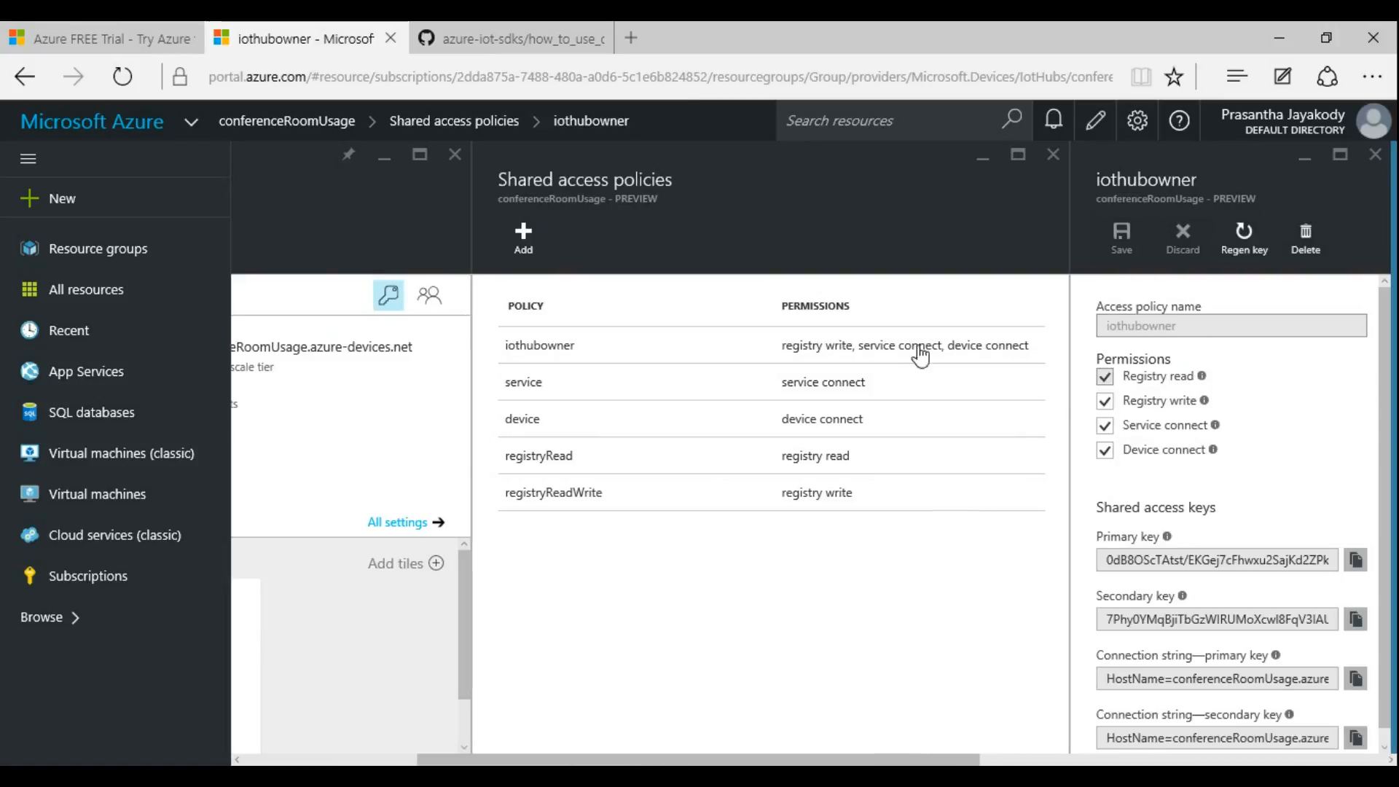
{"action": "left_click", "coordinate": [539, 346]}
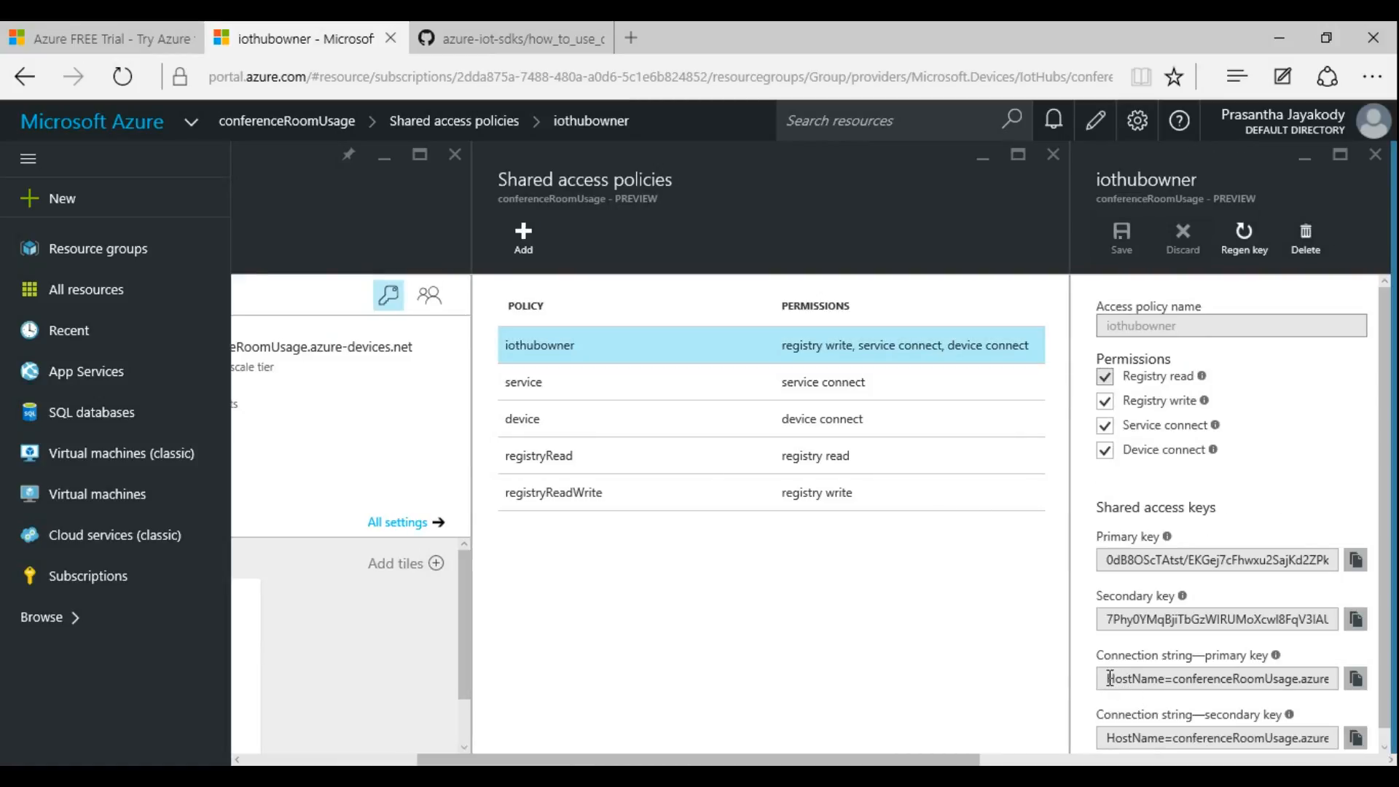
{"action": "left_click", "coordinate": [1356, 678]}
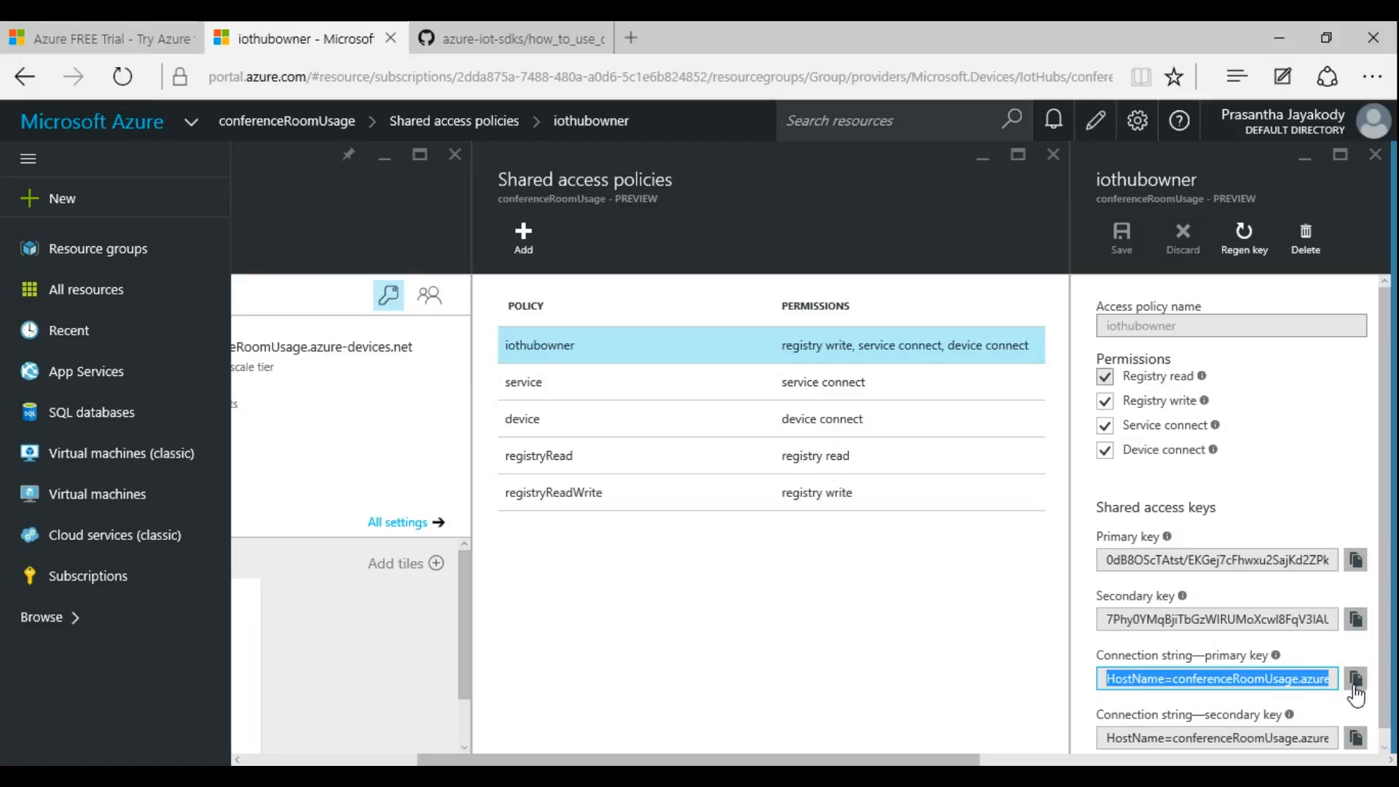
{"action": "mouse_move", "coordinate": [1356, 681]}
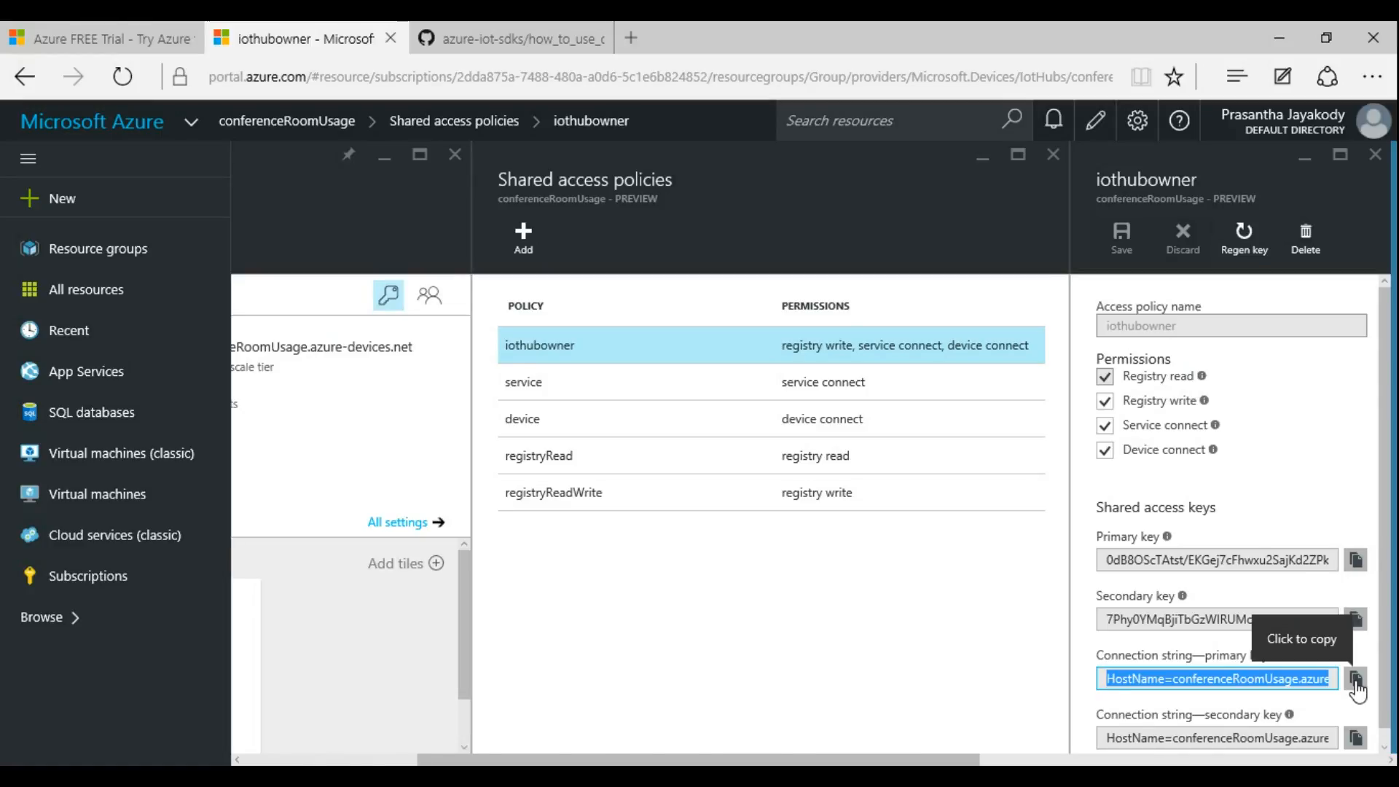
{"action": "left_click", "coordinate": [509, 38]}
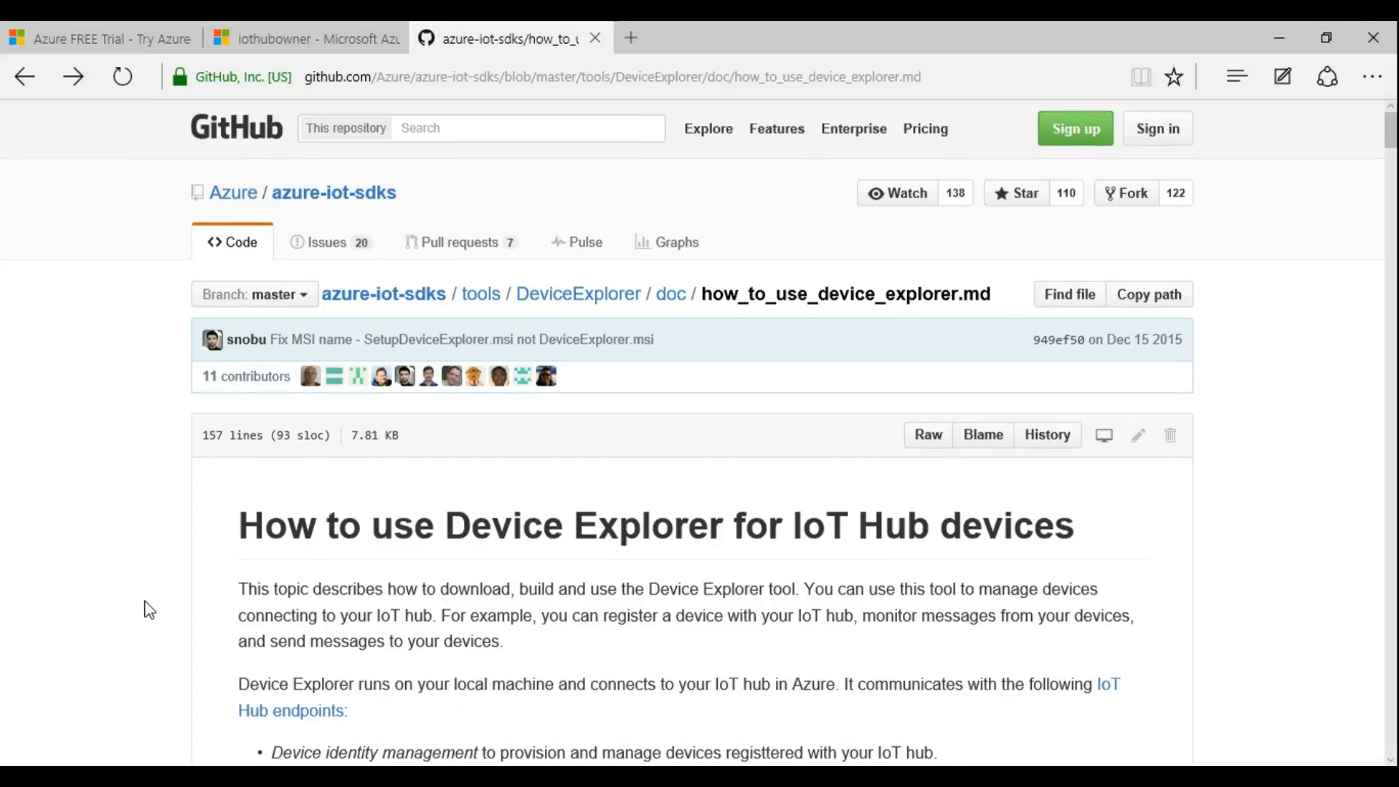
Go to the Device Explorer downloads release and download the SetupDeviceExplorer.msi installer.
{"action": "scroll", "scroll_direction": "down", "scroll_amount": 3}
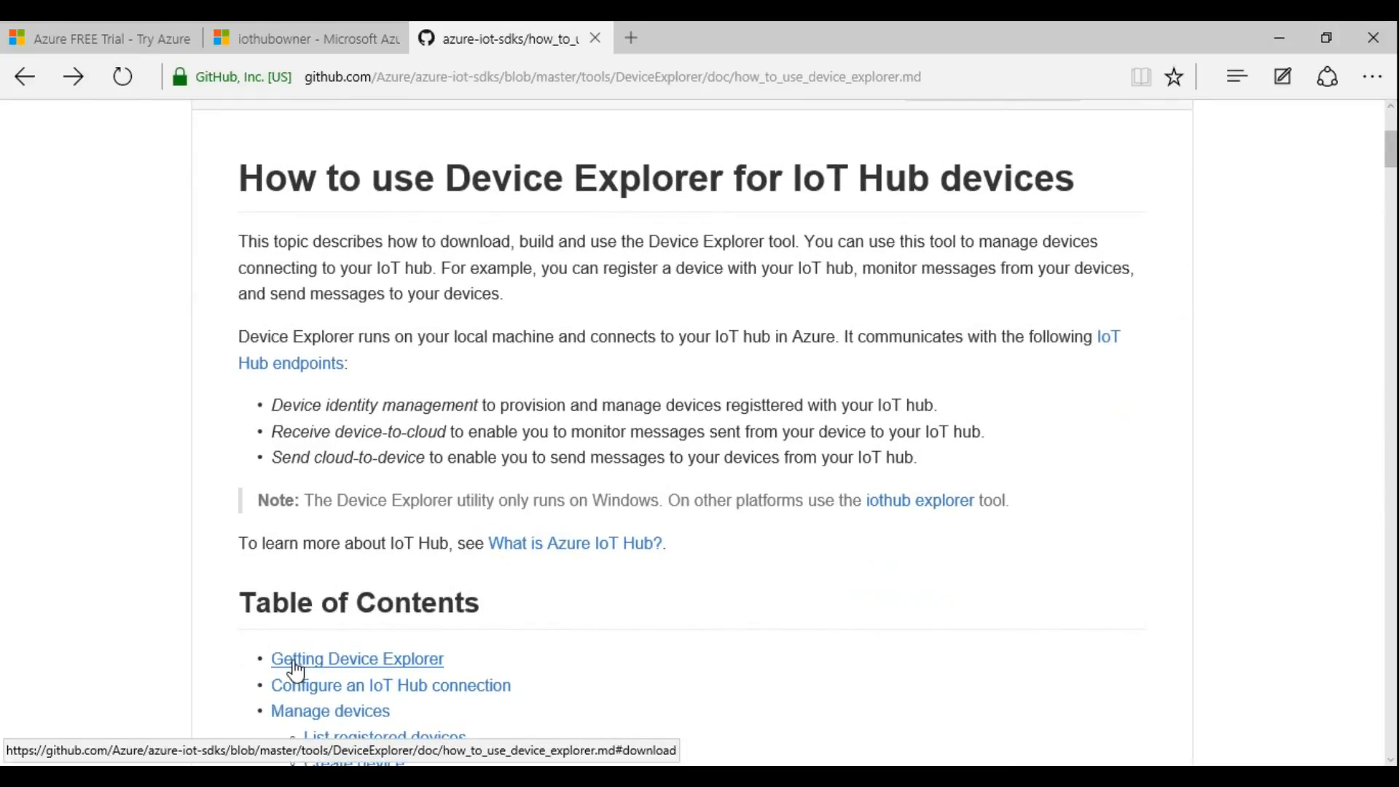
{"action": "left_click", "coordinate": [358, 658]}
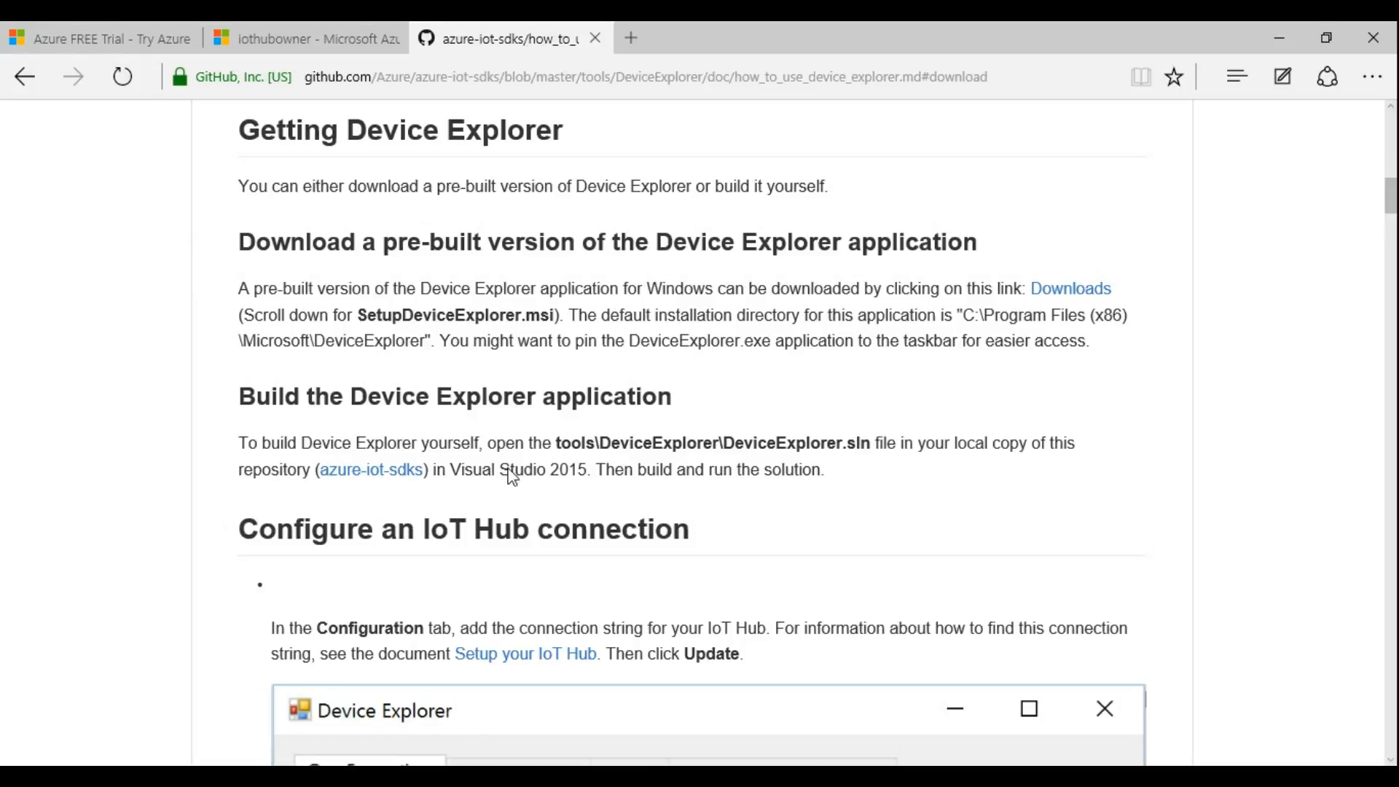
{"action": "mouse_move", "coordinate": [1068, 289]}
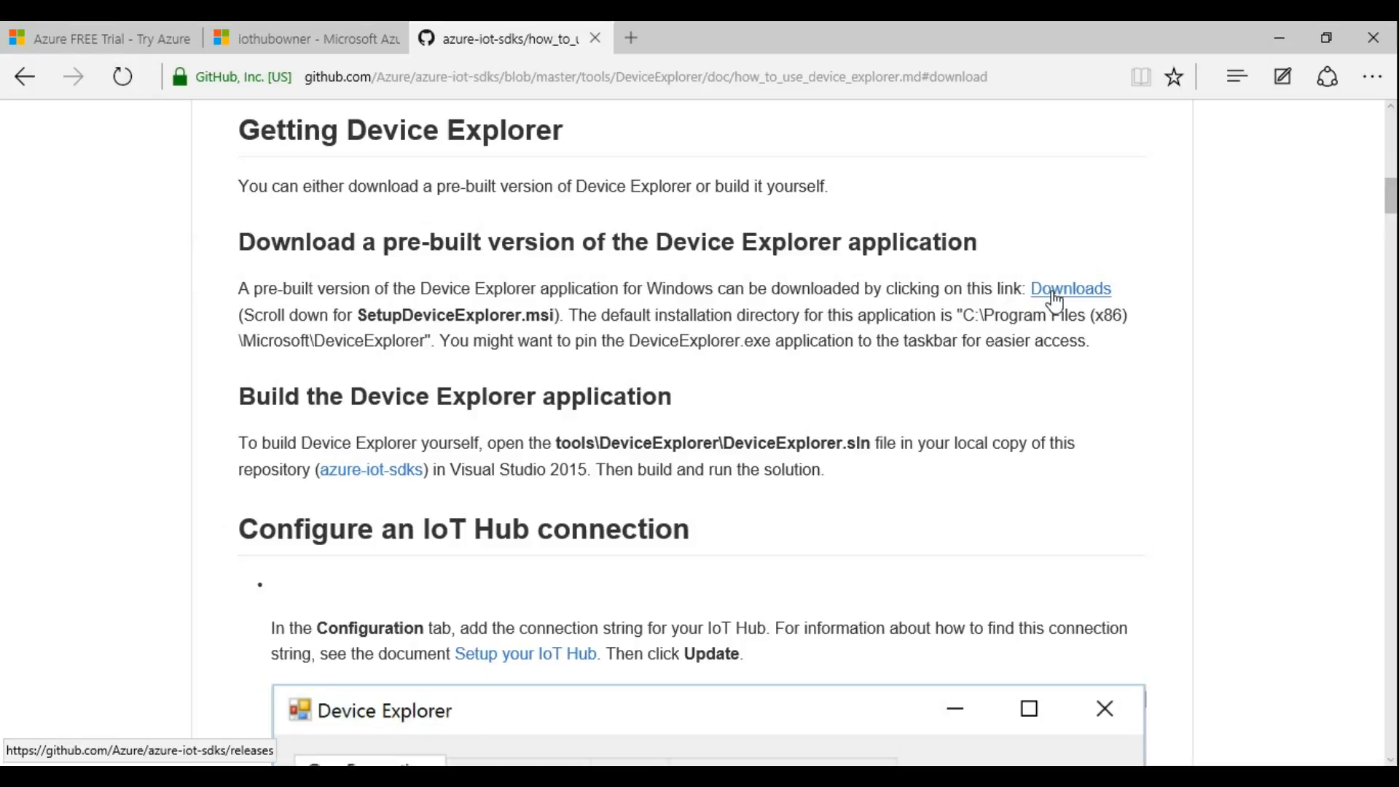
{"action": "left_click", "coordinate": [1068, 289]}
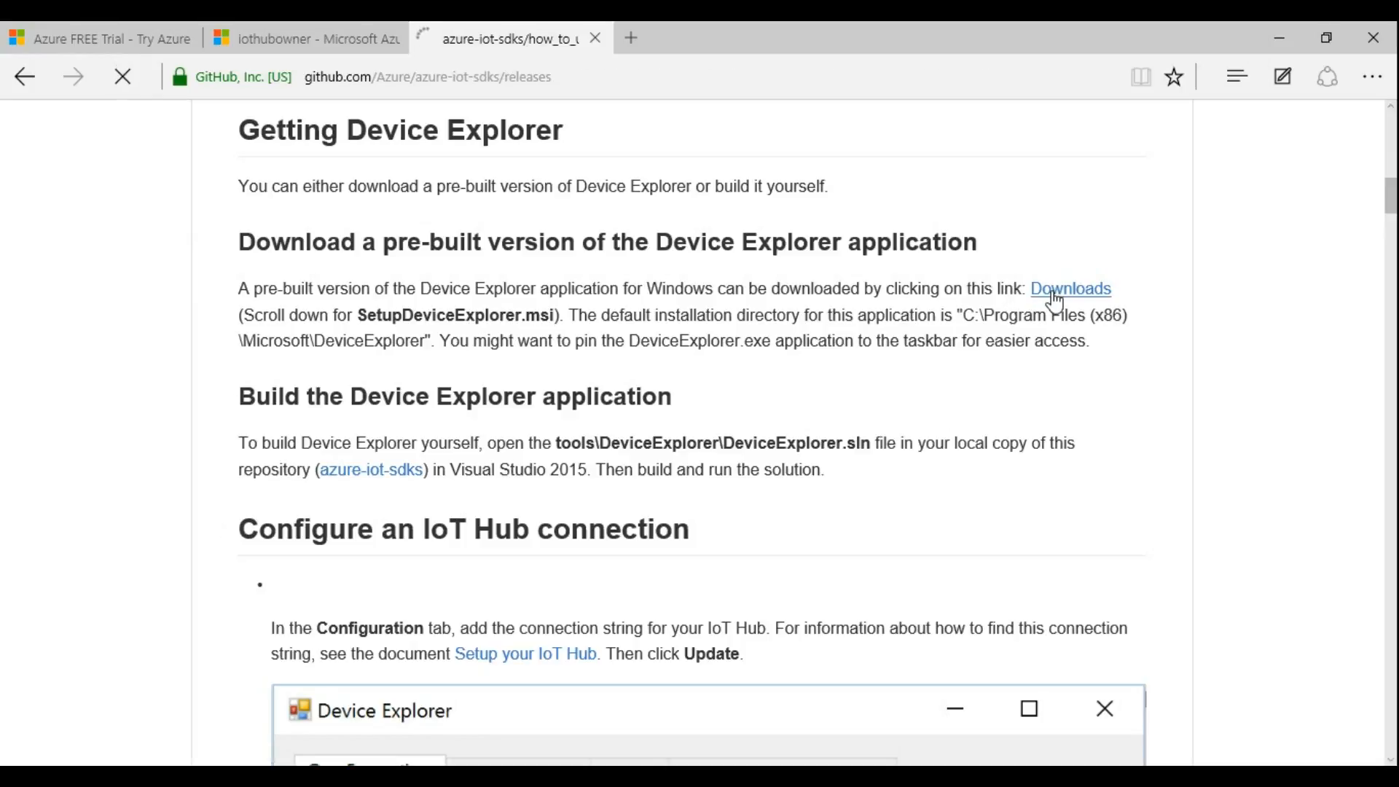
{"action": "left_click", "coordinate": [1068, 289]}
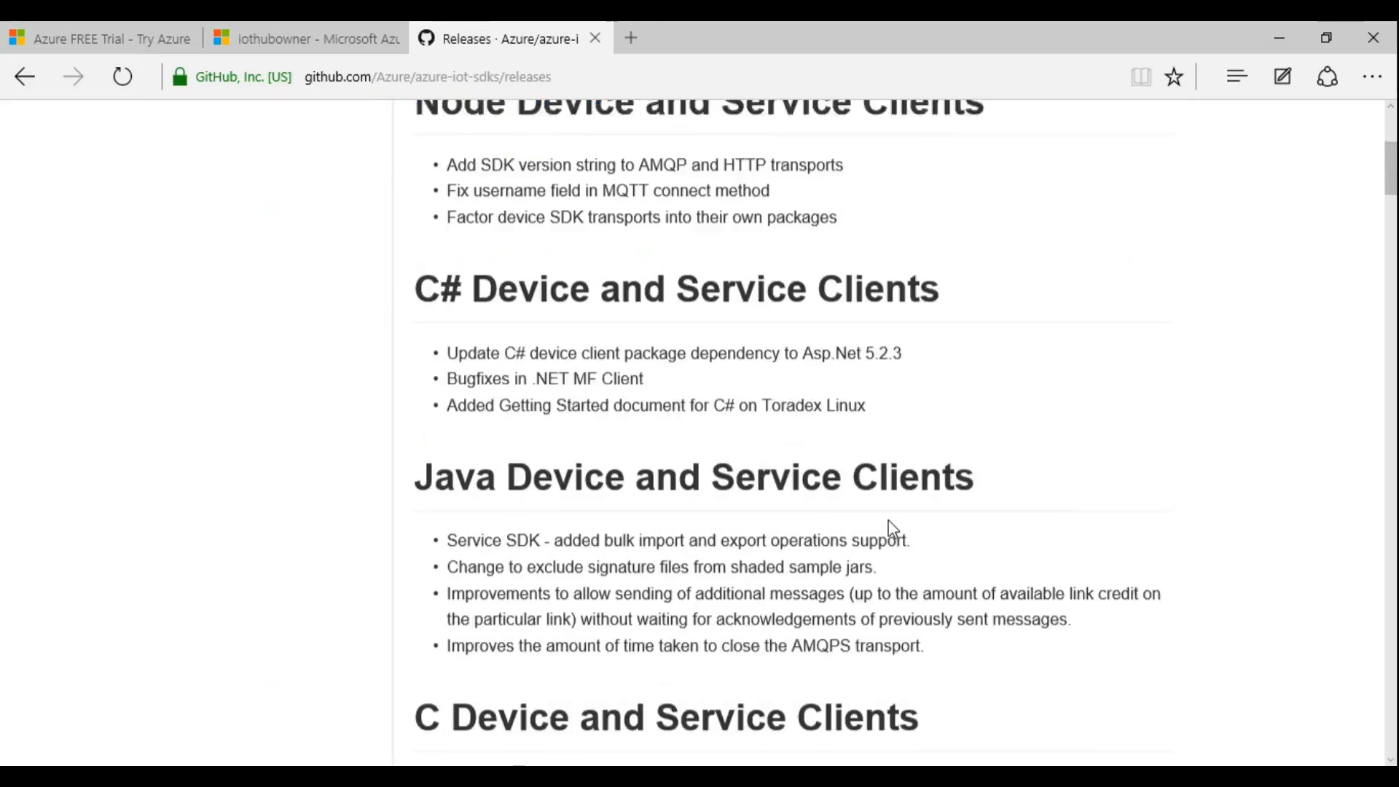
{"action": "scroll", "scroll_direction": "down", "scroll_amount": 3}
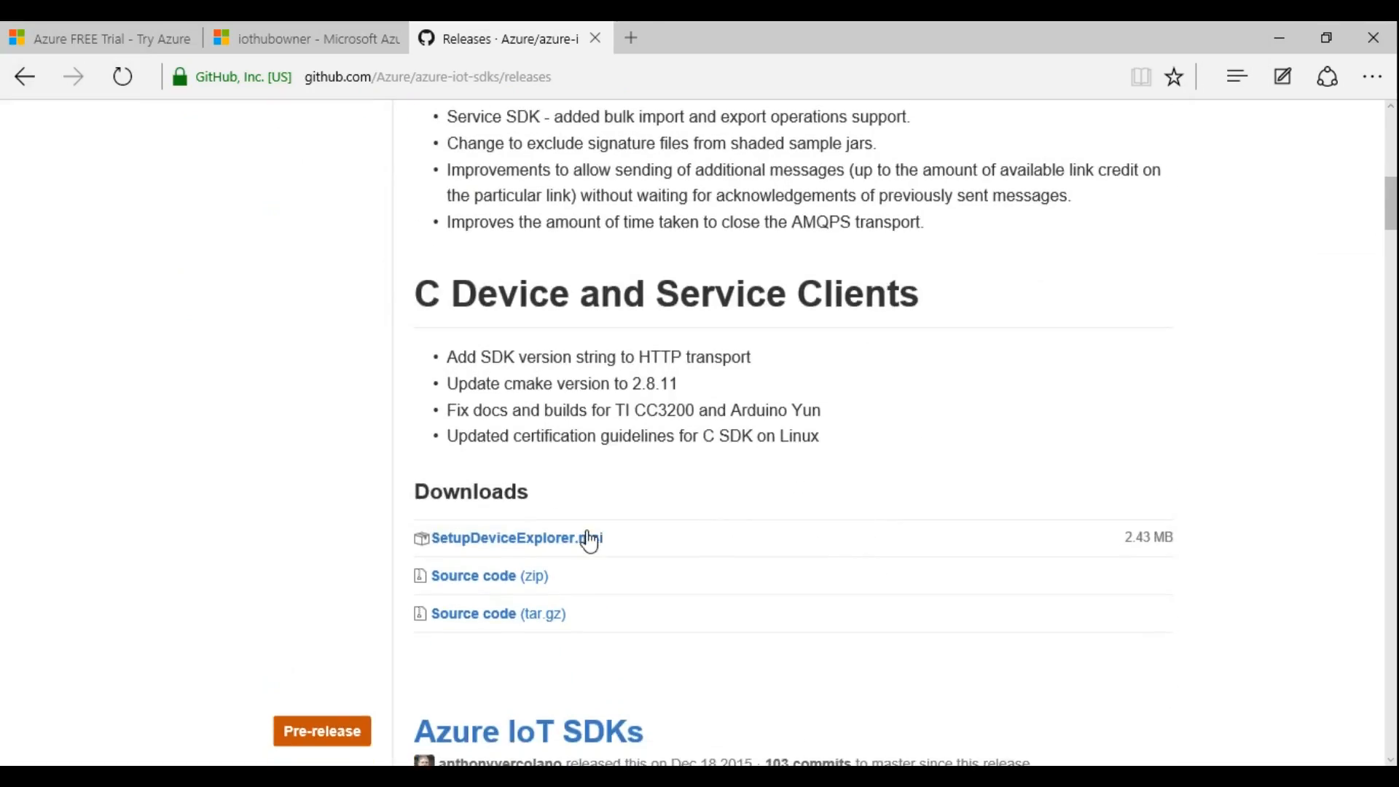
{"action": "left_click", "coordinate": [516, 538]}
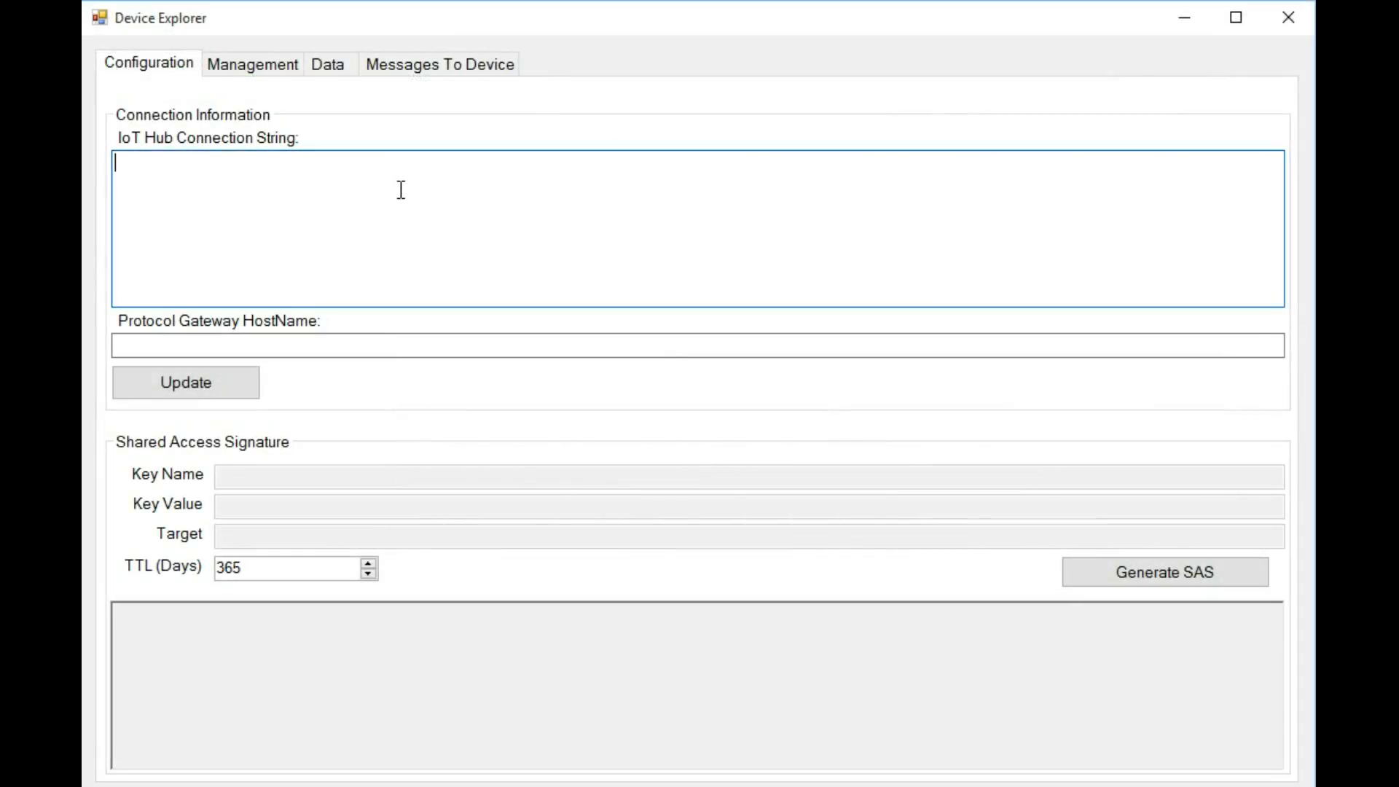
Enter the conferenceRoomUsage iothubowner connection string, apply it, and move to the Management area.
{"action": "type", "text": "HostName=conferenceRoomUsage.azure-devices.net;SharedAccessKeyName=iothubowner;SharedAccessKey=0dB8OSc"}
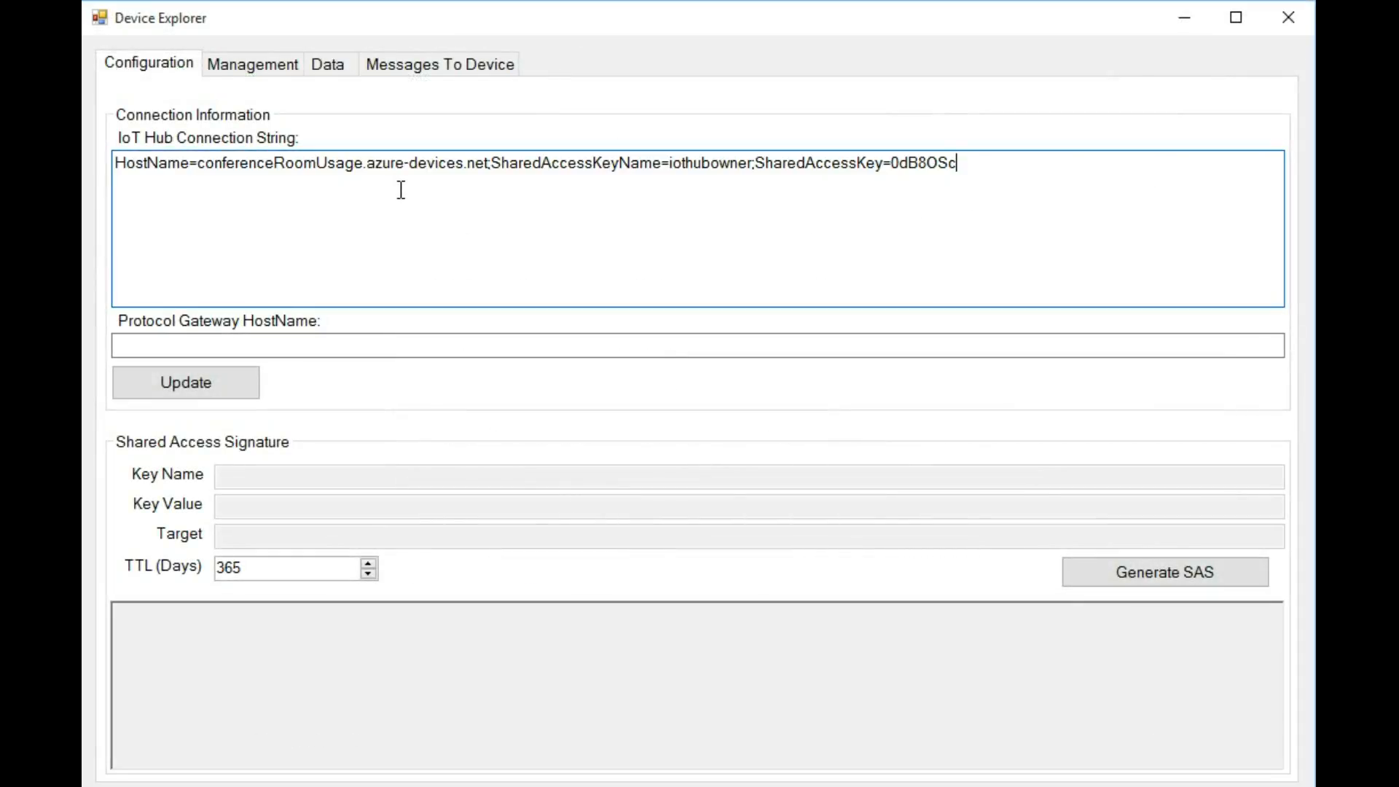
{"action": "left_click", "coordinate": [185, 382]}
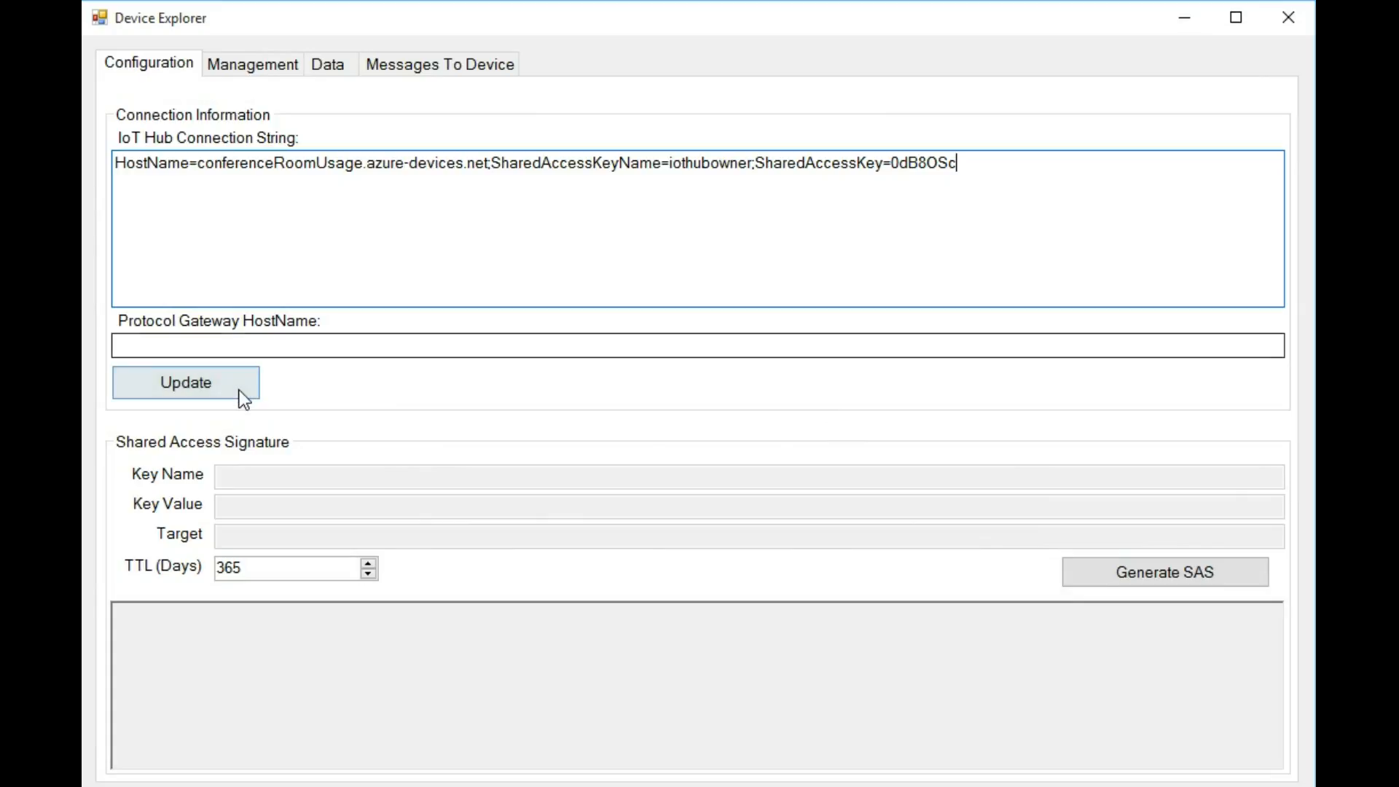
{"action": "left_click", "coordinate": [185, 382]}
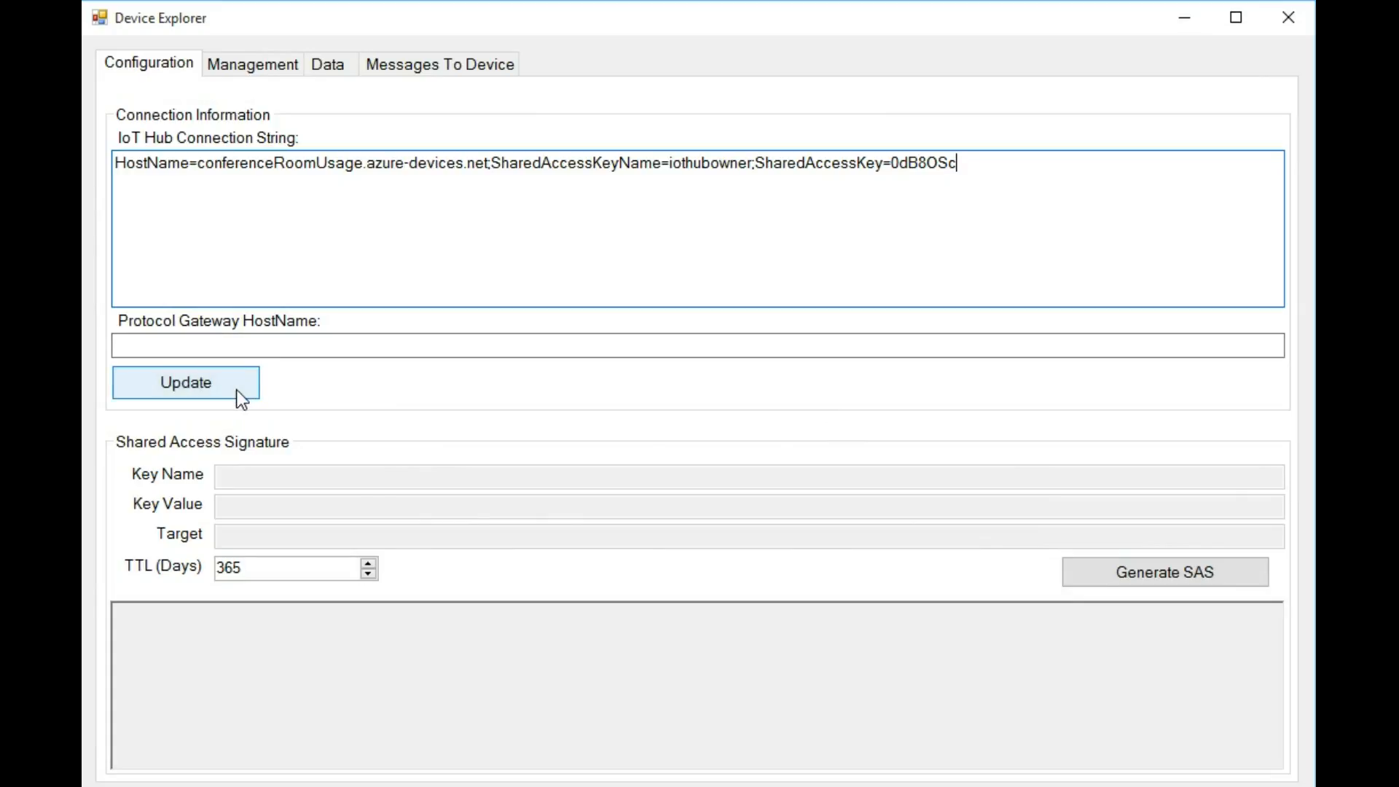
{"action": "left_click", "coordinate": [185, 382]}
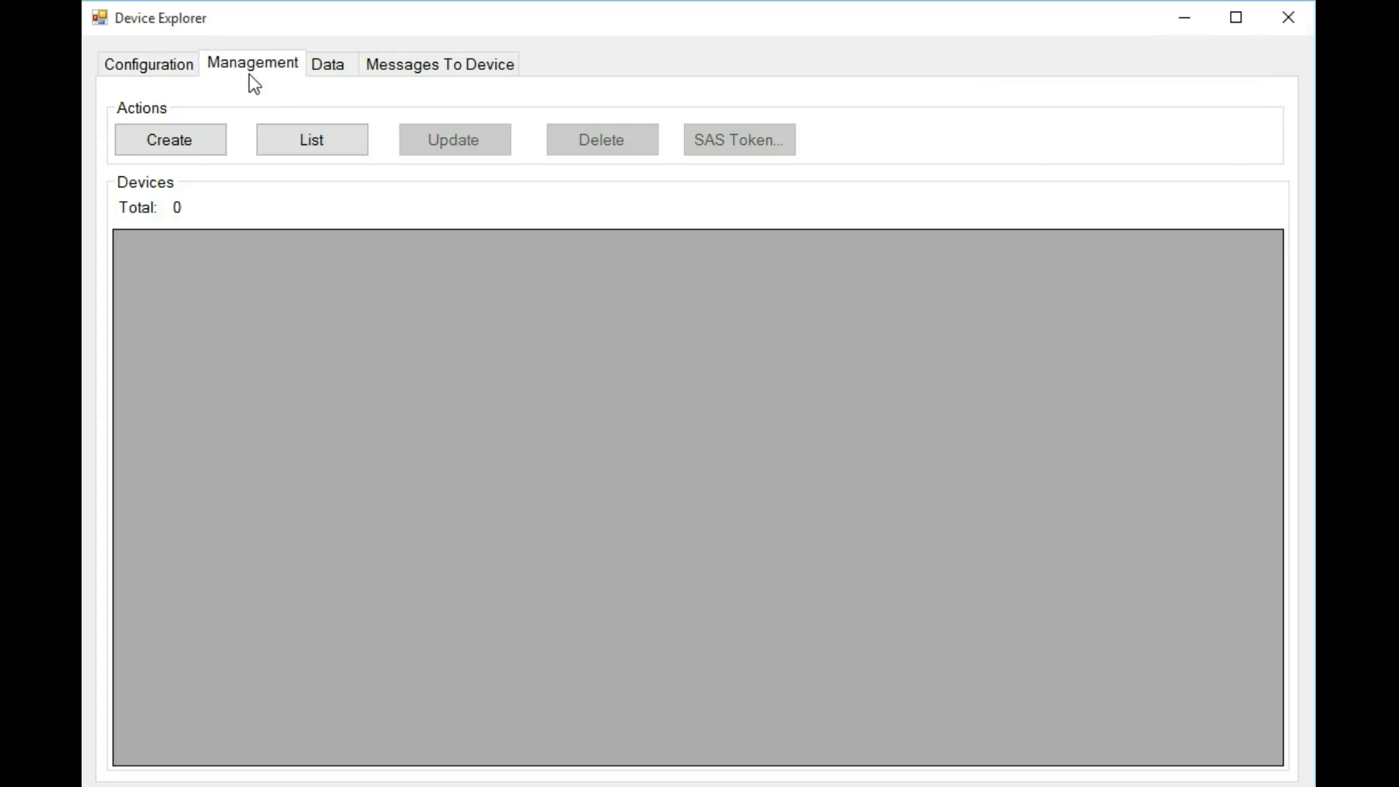
List the hub's devices Baker and Rainier, then start a new device with ID NAME and cancel it.
{"action": "left_click", "coordinate": [312, 140]}
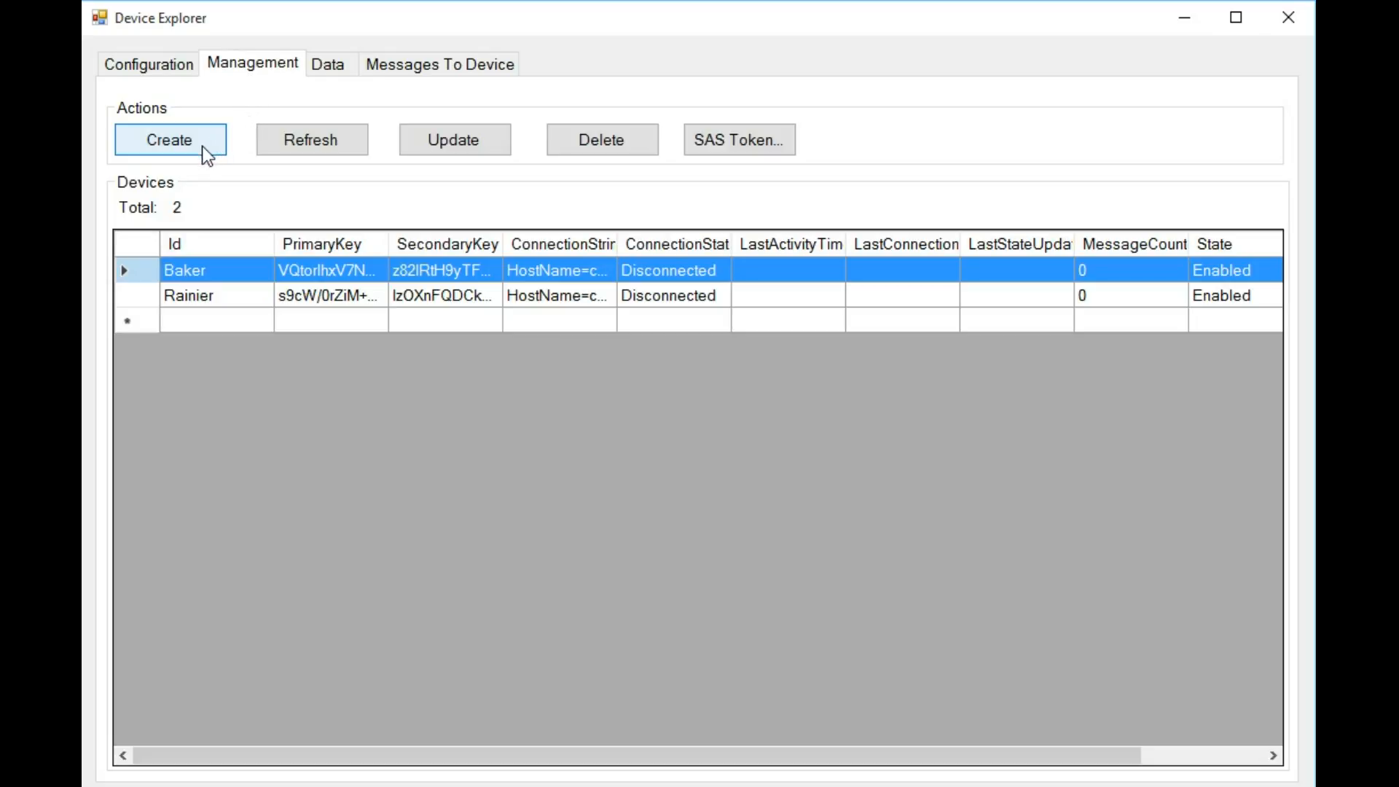
{"action": "left_click", "coordinate": [169, 140]}
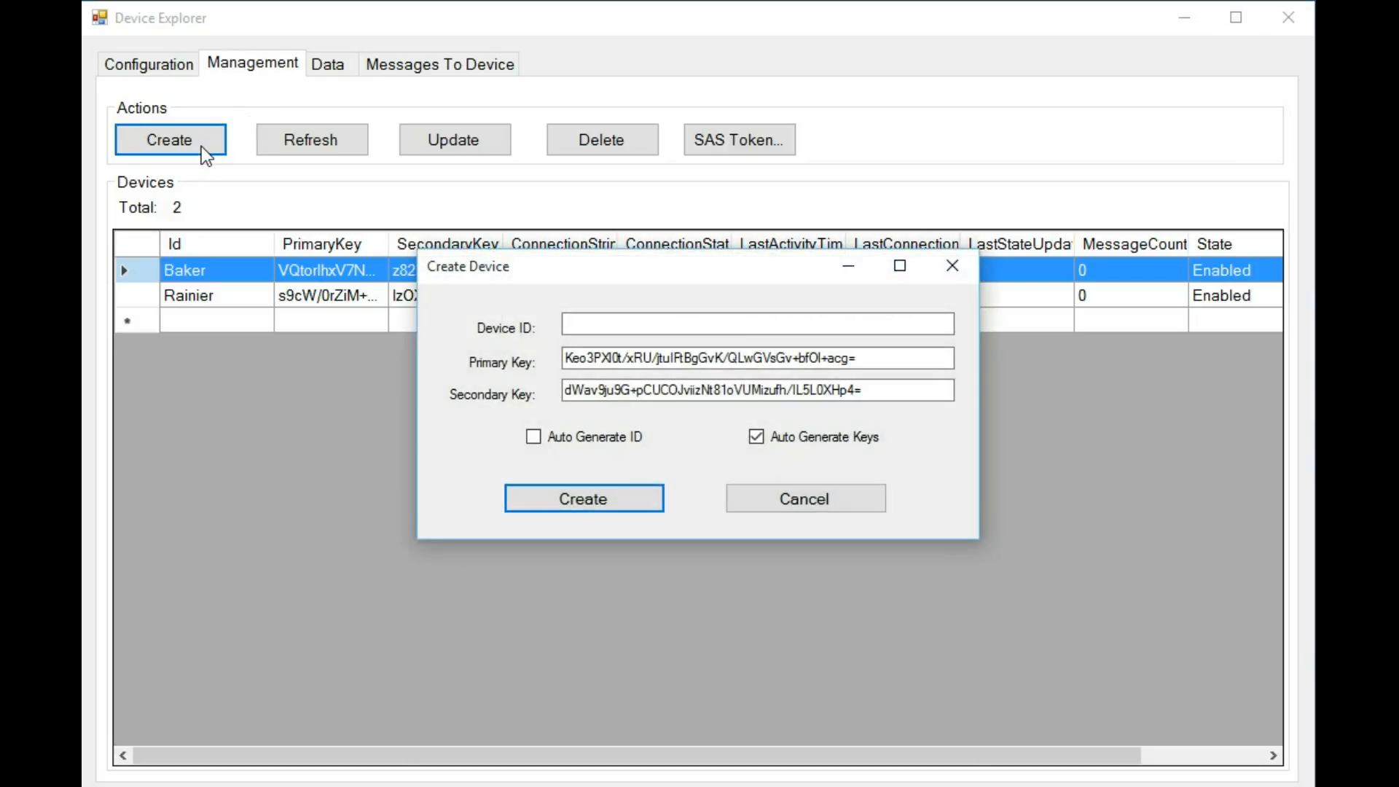
{"action": "left_click", "coordinate": [757, 323]}
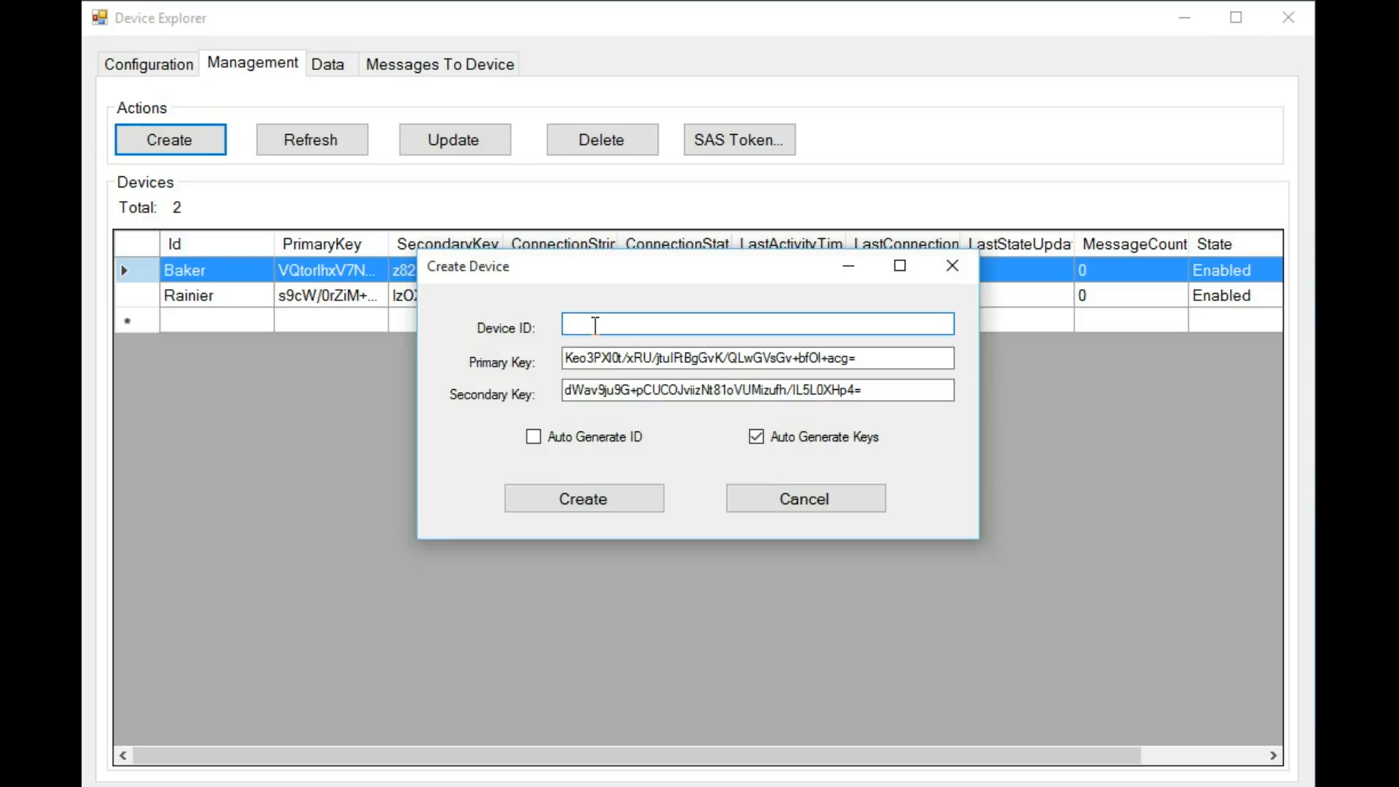
{"action": "type", "text": "NAME"}
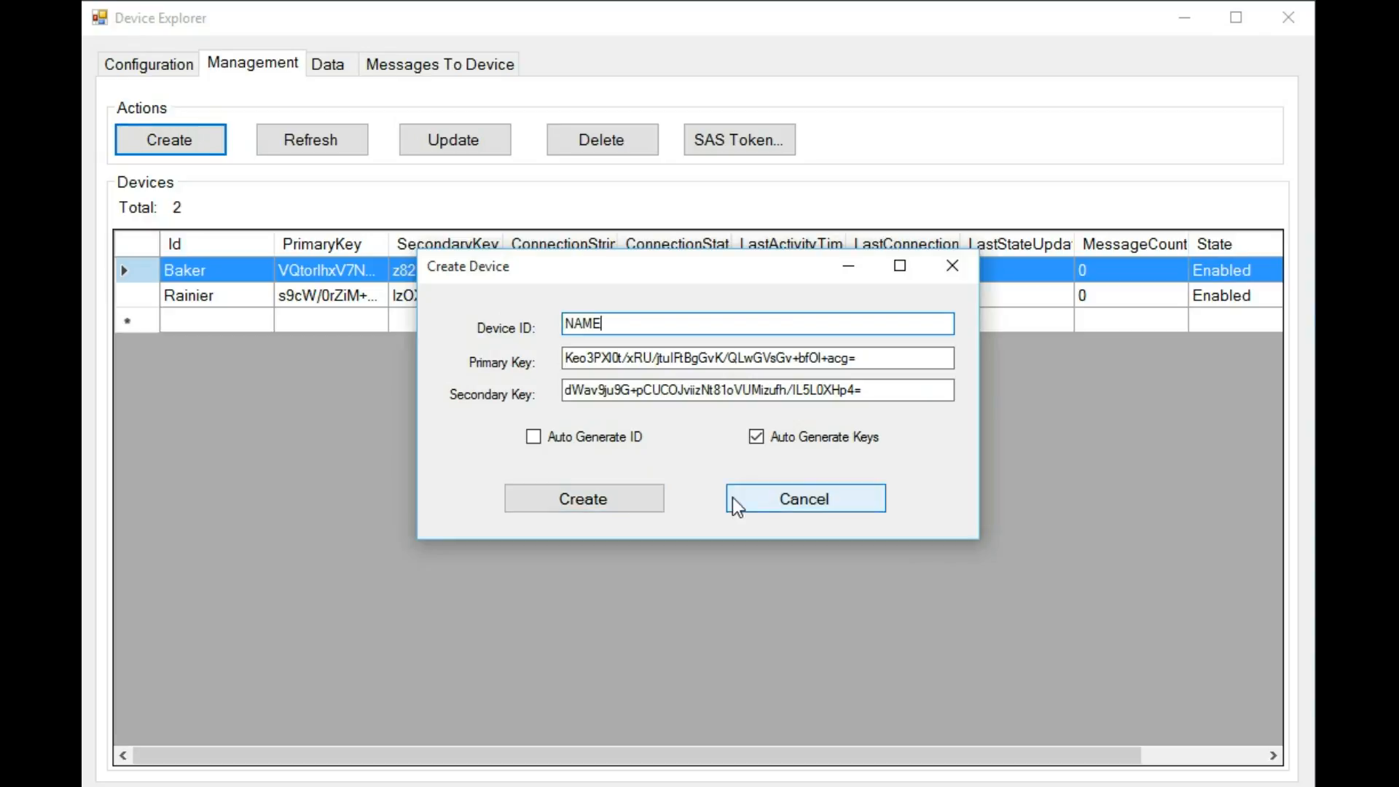
{"action": "left_click", "coordinate": [801, 498]}
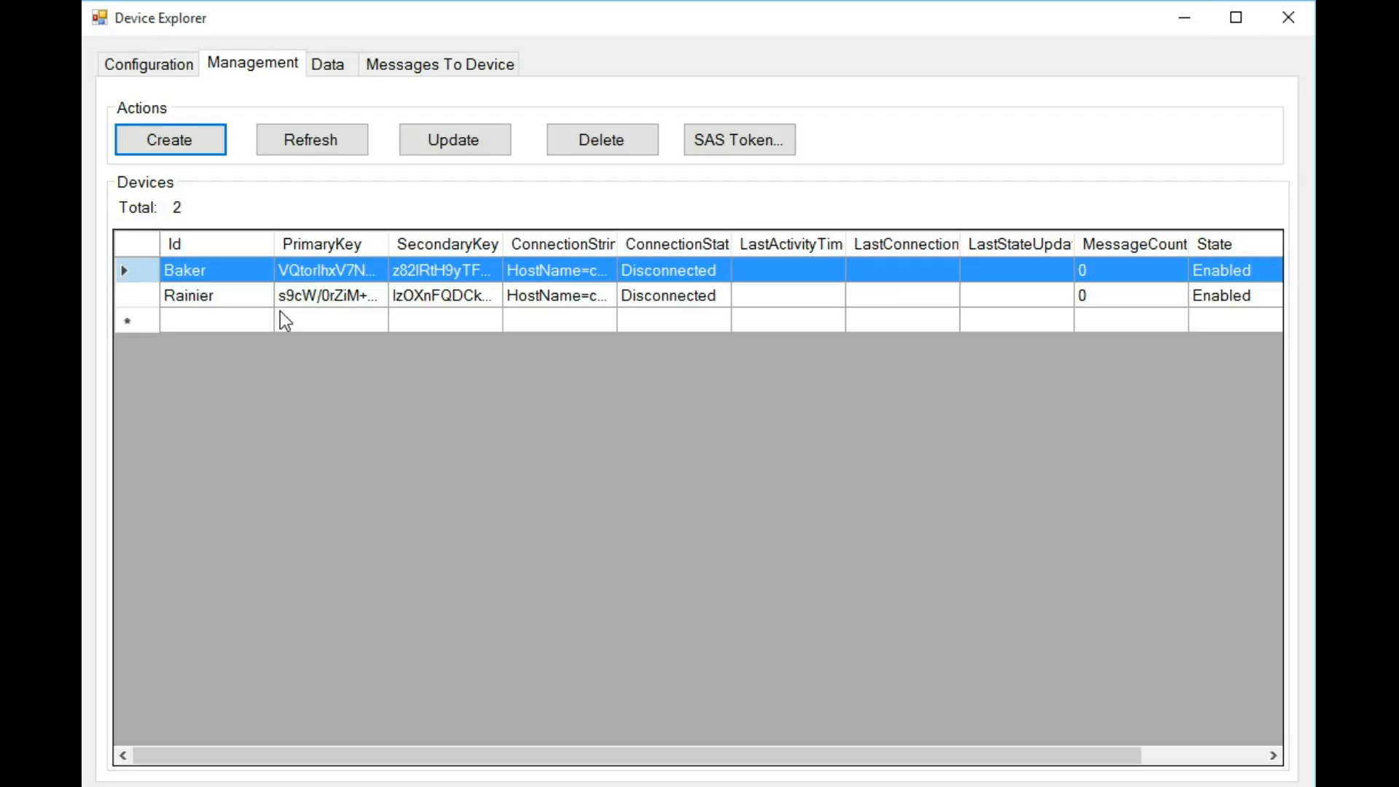
{"action": "mouse_move", "coordinate": [747, 511]}
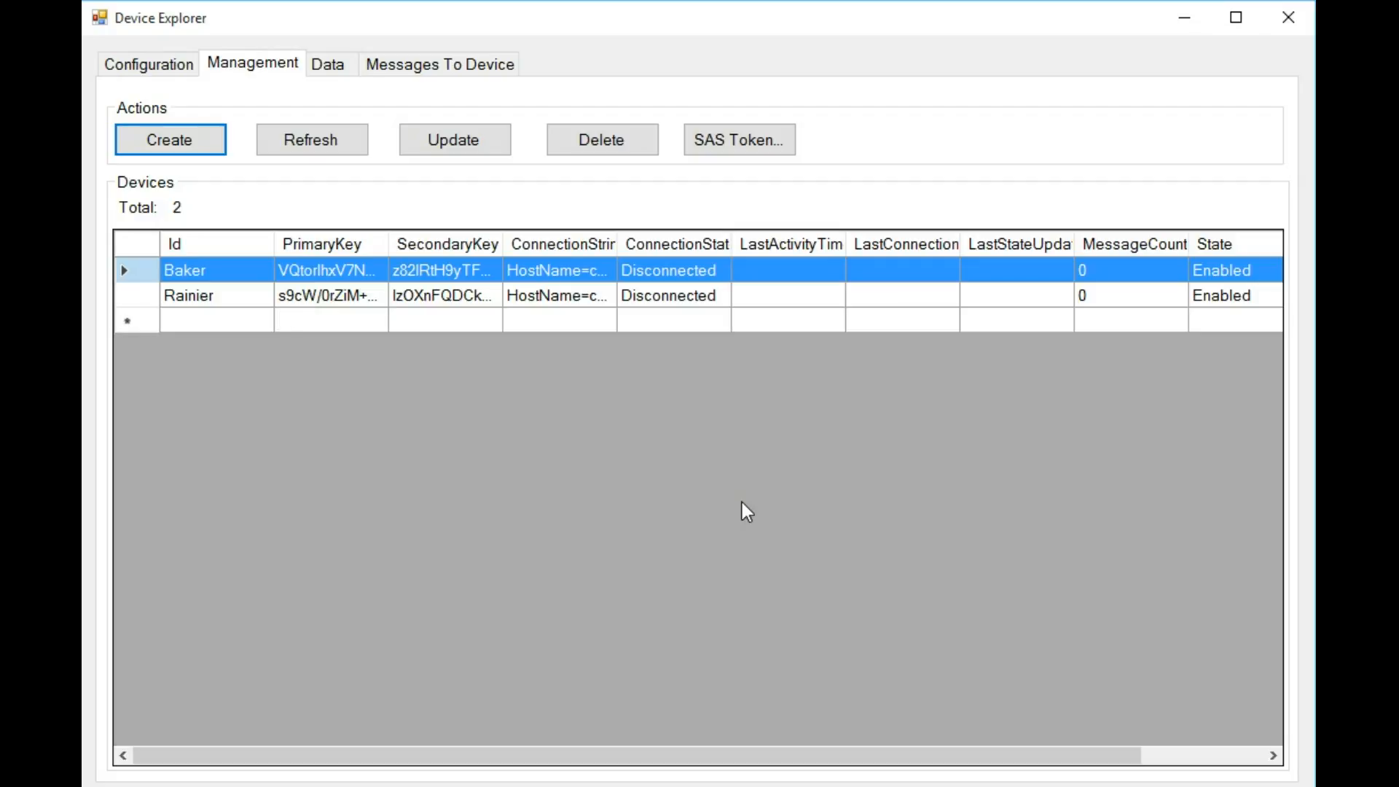